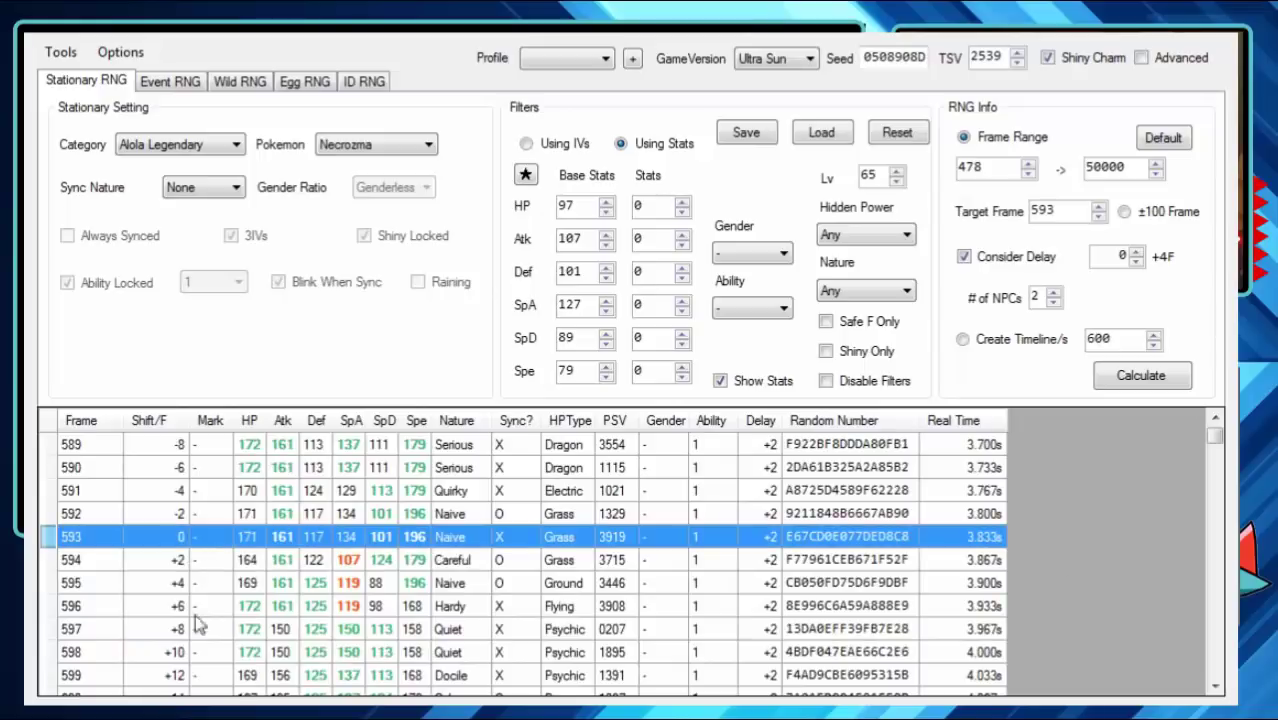
mouse_move(1018, 424)
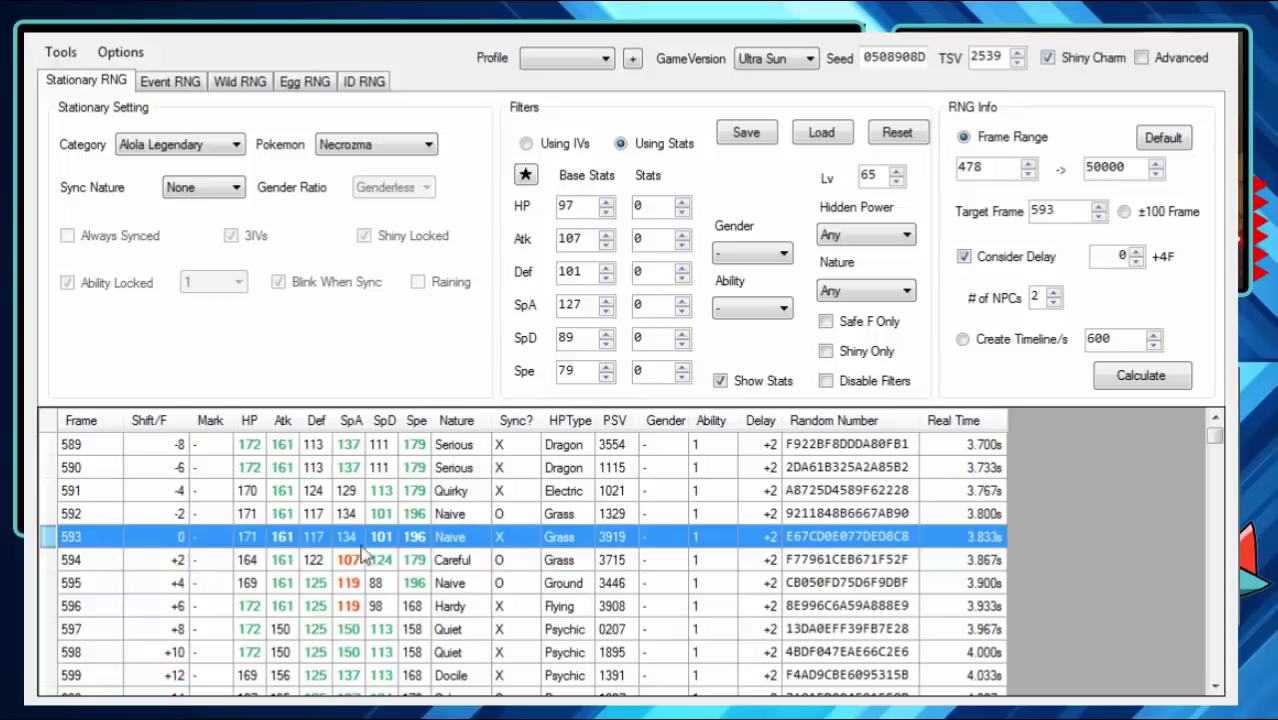
mouse_move(232, 530)
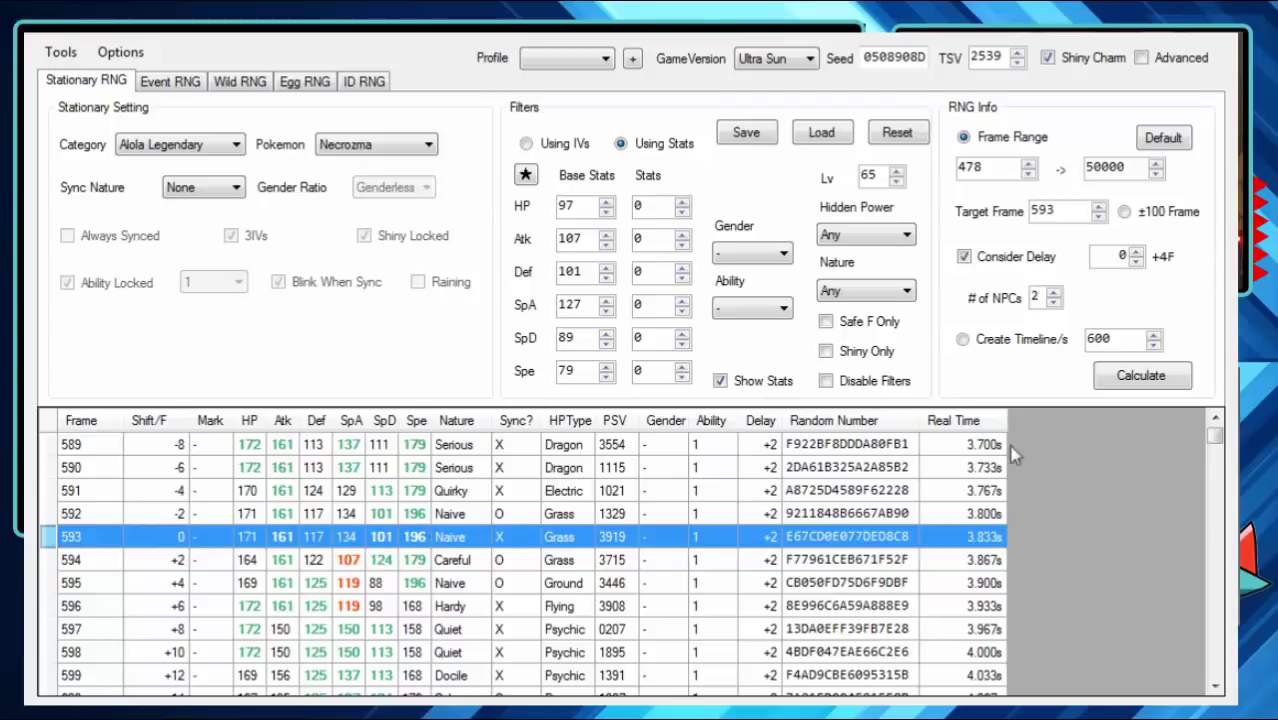
mouse_move(460, 540)
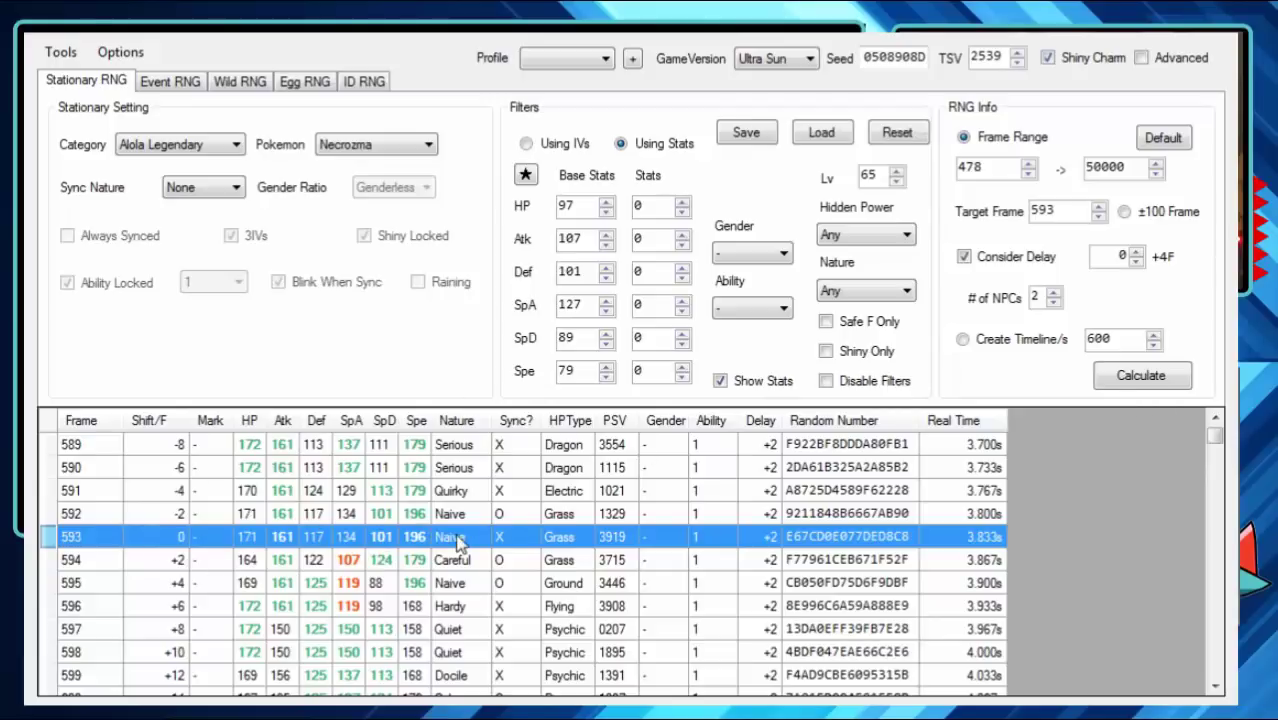
mouse_move(156, 572)
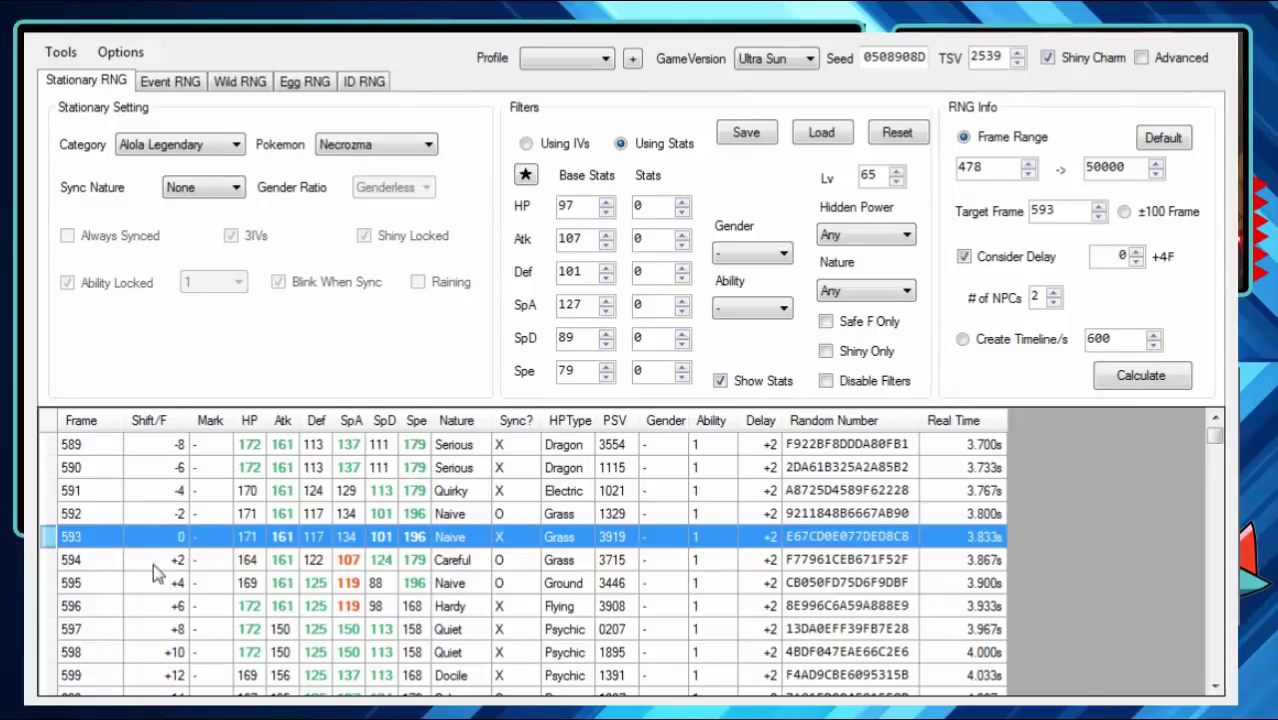
Step: Recalculate the Necrozma results and scroll to the rows around target frame 593
click(140, 468)
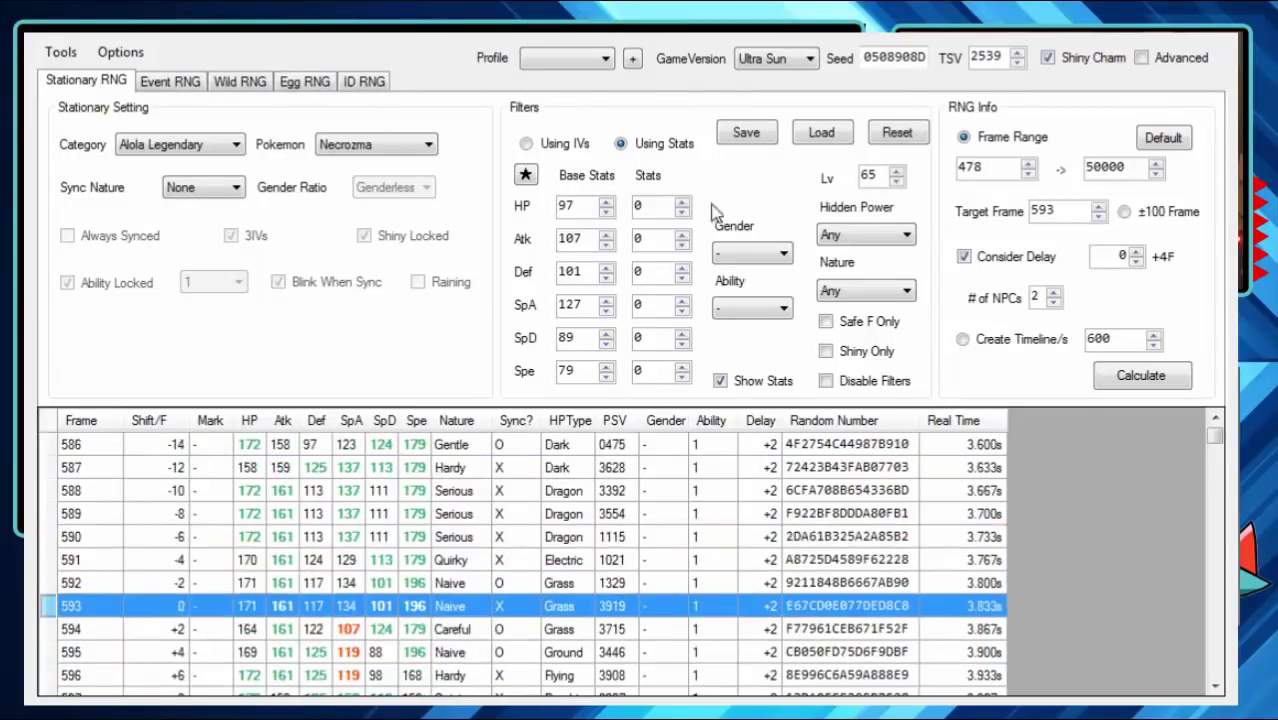
mouse_move(360, 668)
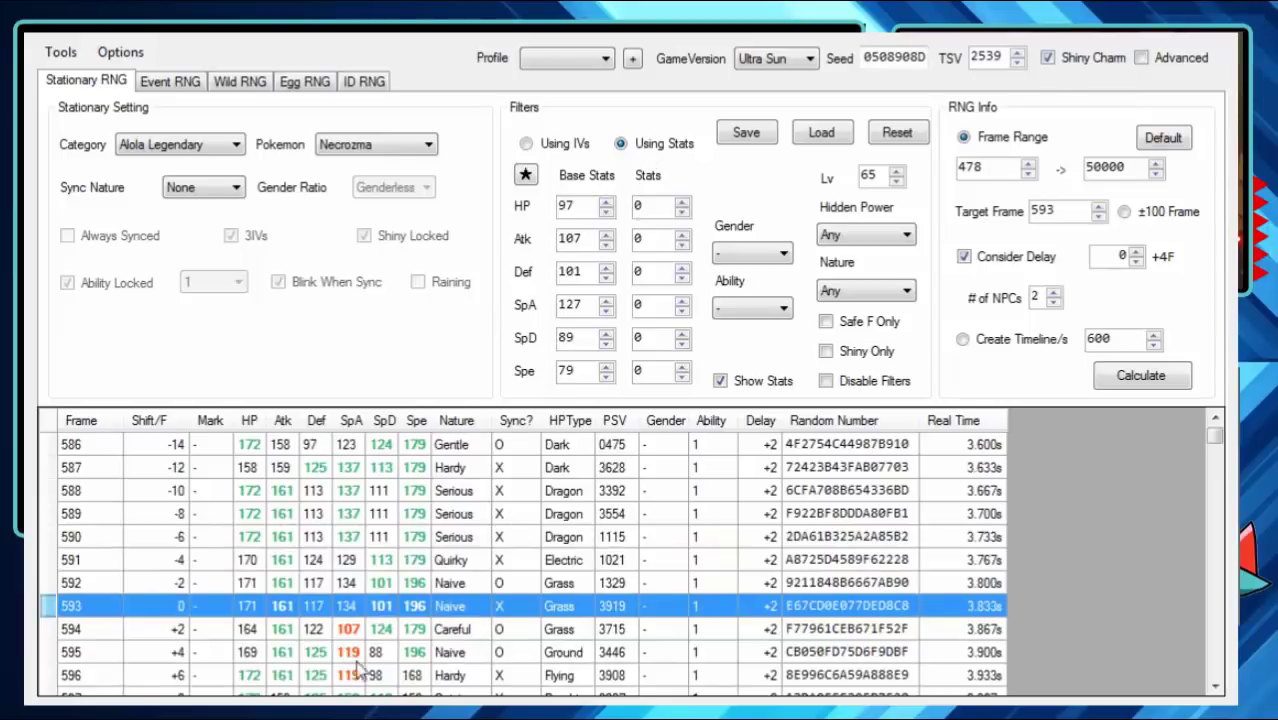
scroll(down, 3)
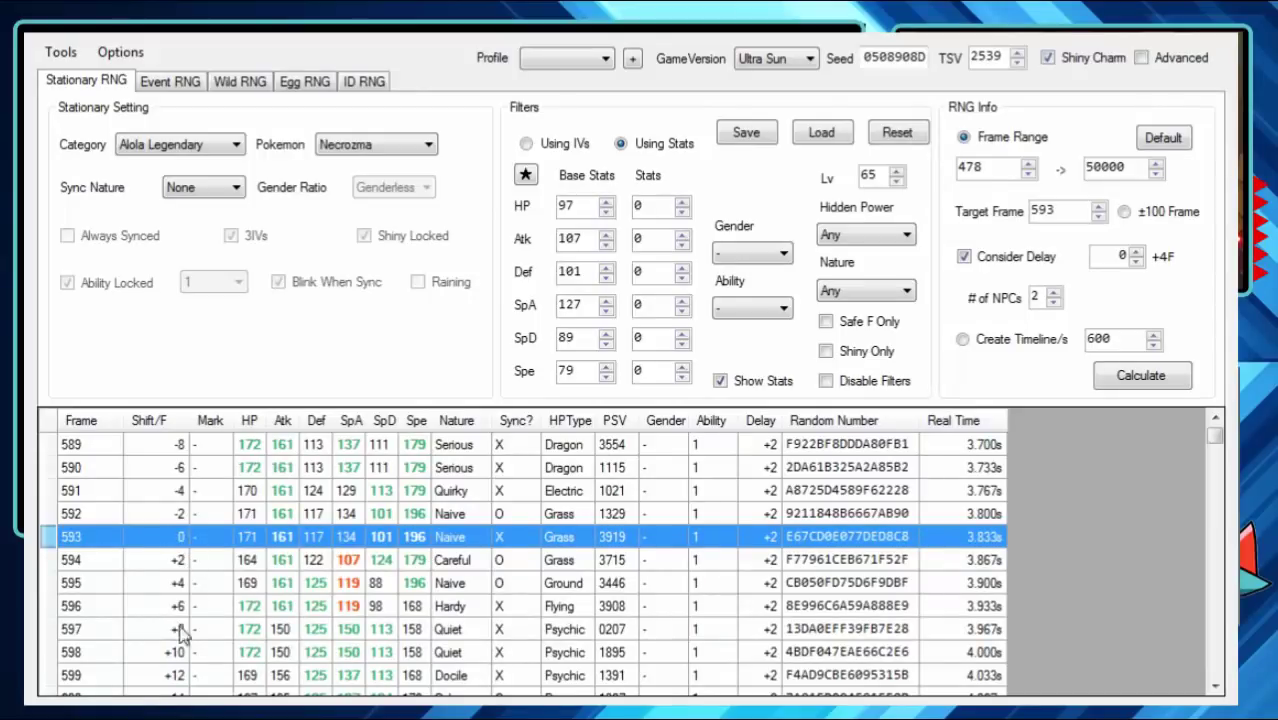
mouse_move(284, 588)
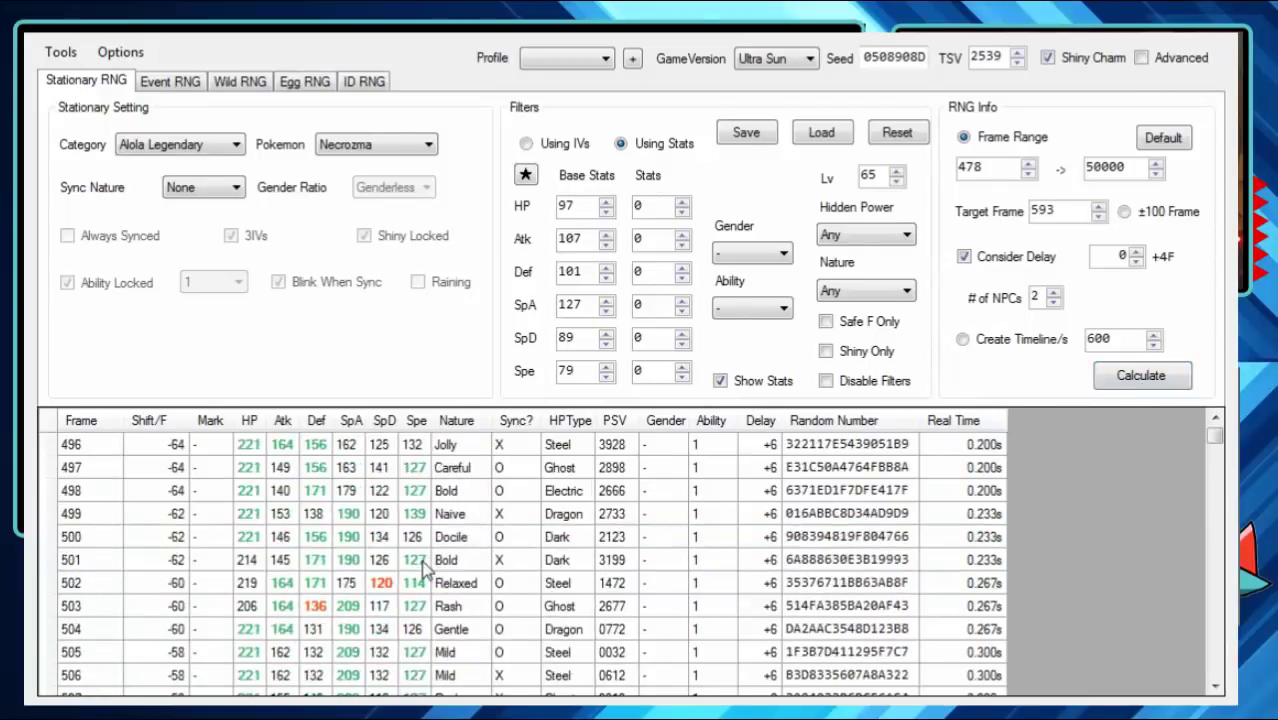
scroll(down, 3)
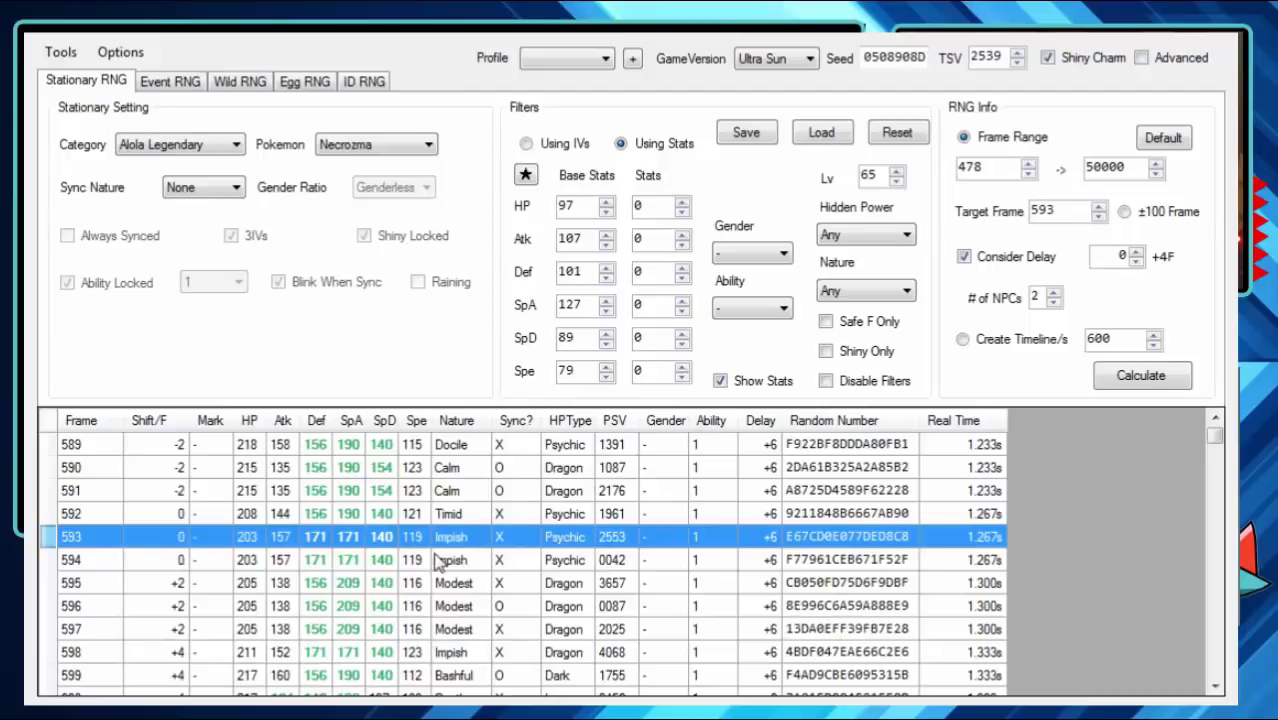
mouse_move(770, 556)
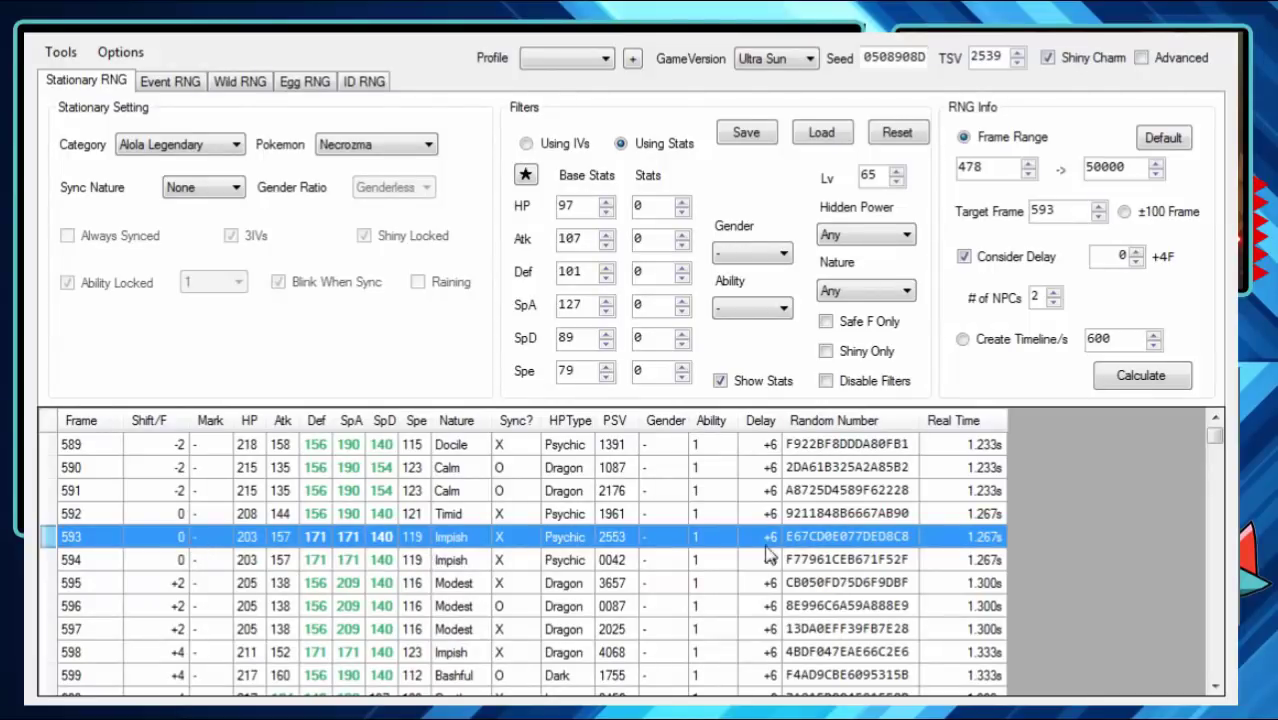
mouse_move(218, 544)
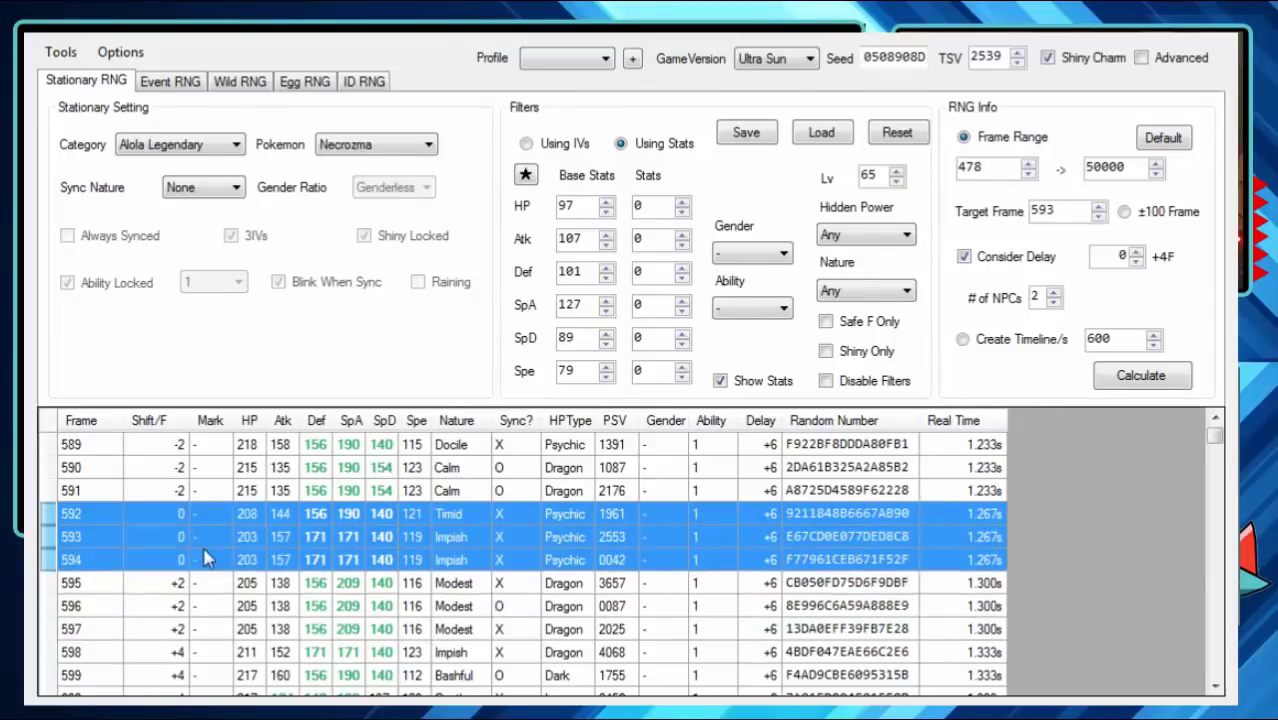
mouse_move(488, 616)
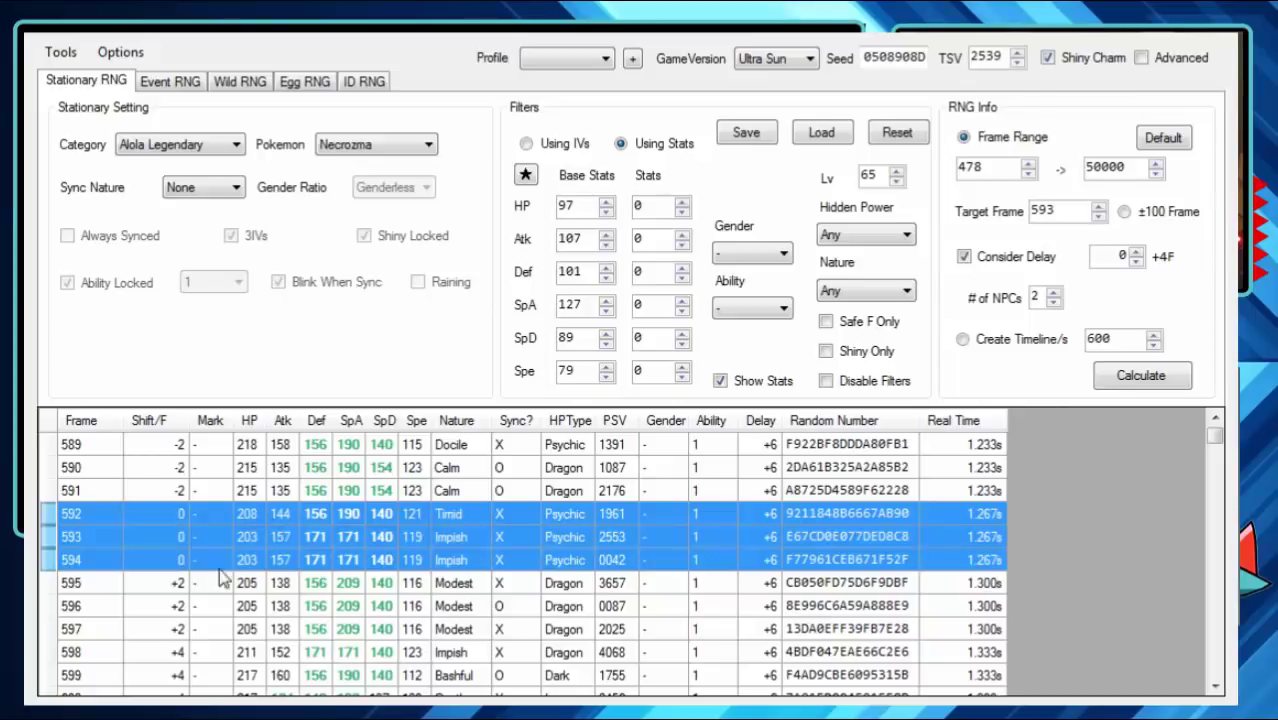
Step: Scroll the results to frames 601–611 and select frame 608, launching Calculator alongside
scroll(down, 3)
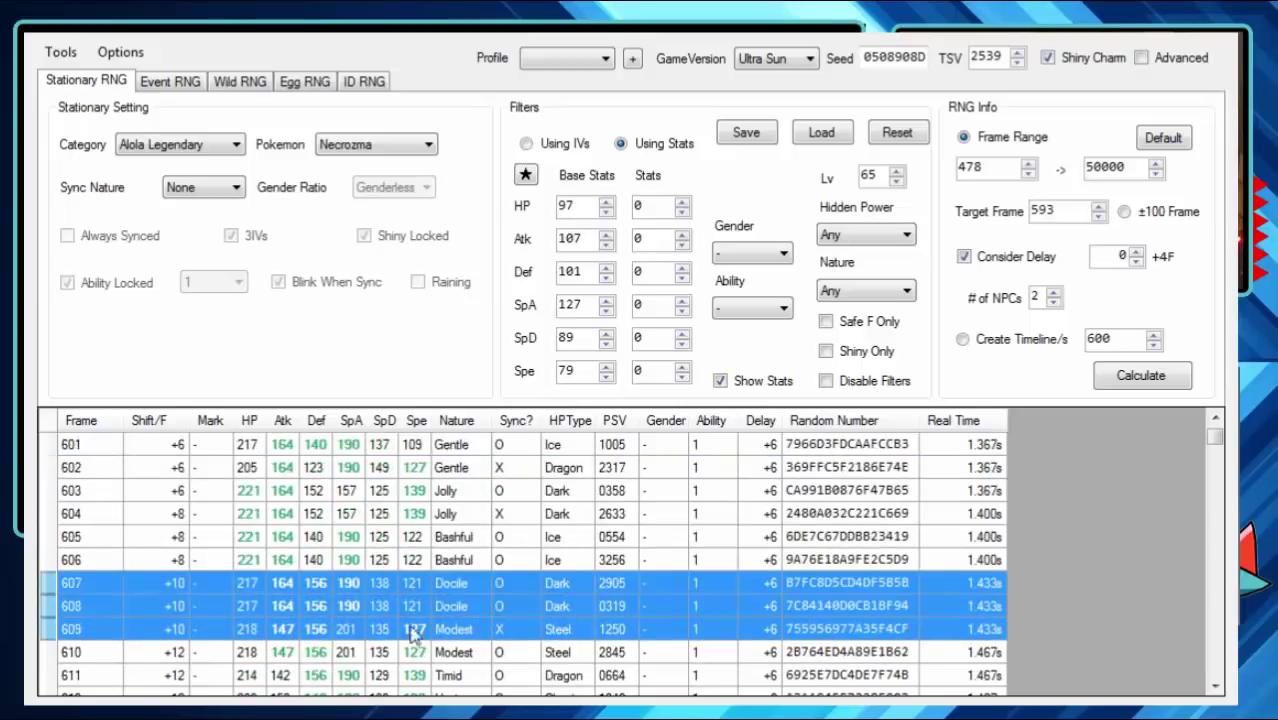
click(450, 606)
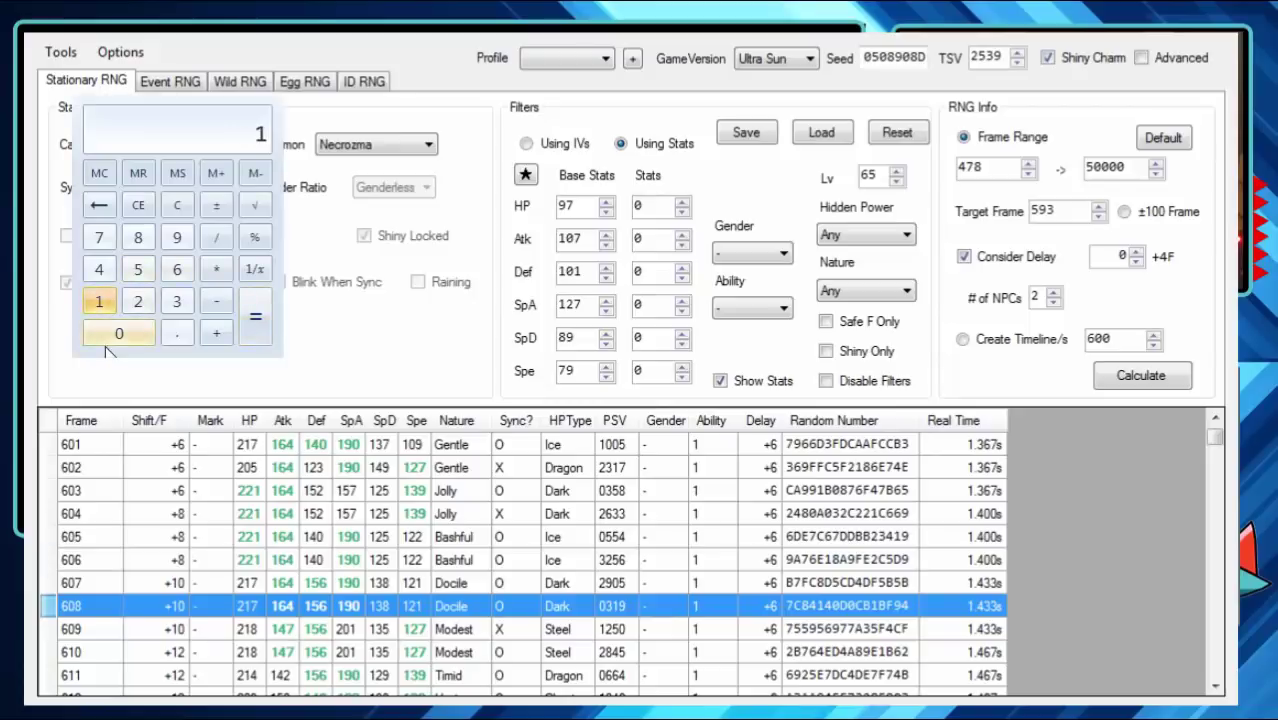
Step: Compute 10 ÷ 30 in Calculator, giving 0.3333 seconds for the 10-frame offset
click(176, 300)
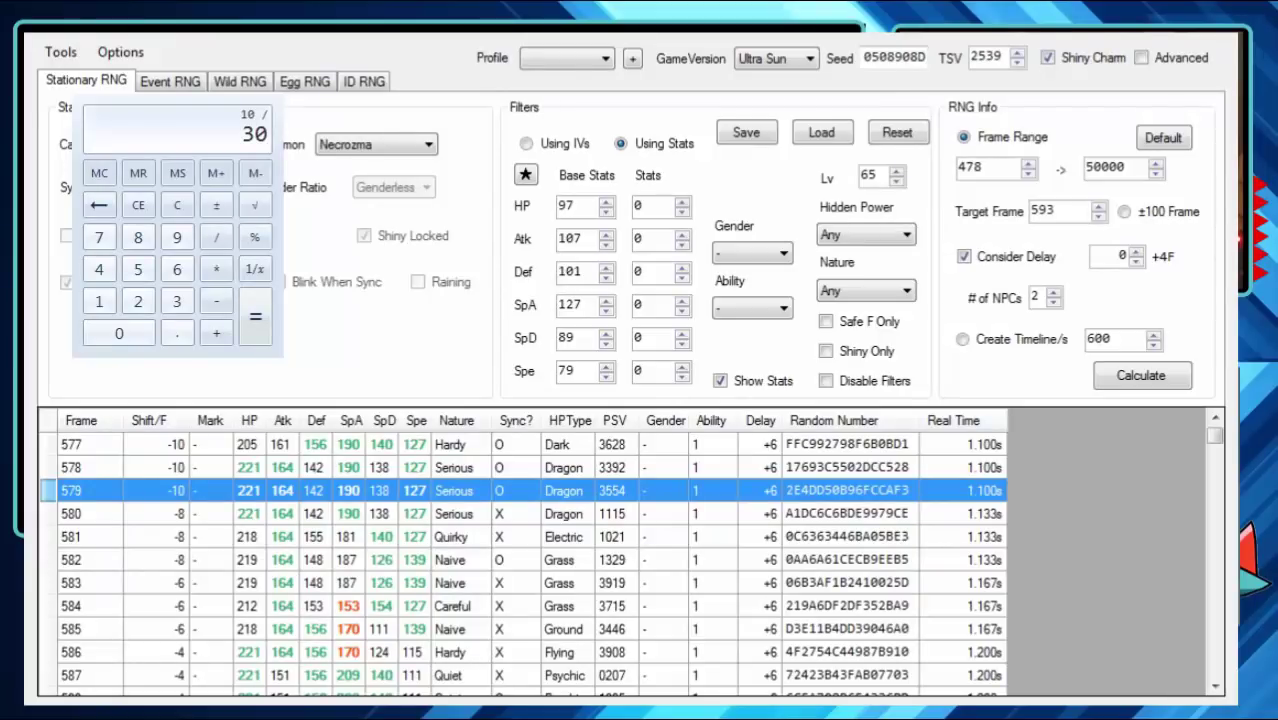
click(254, 316)
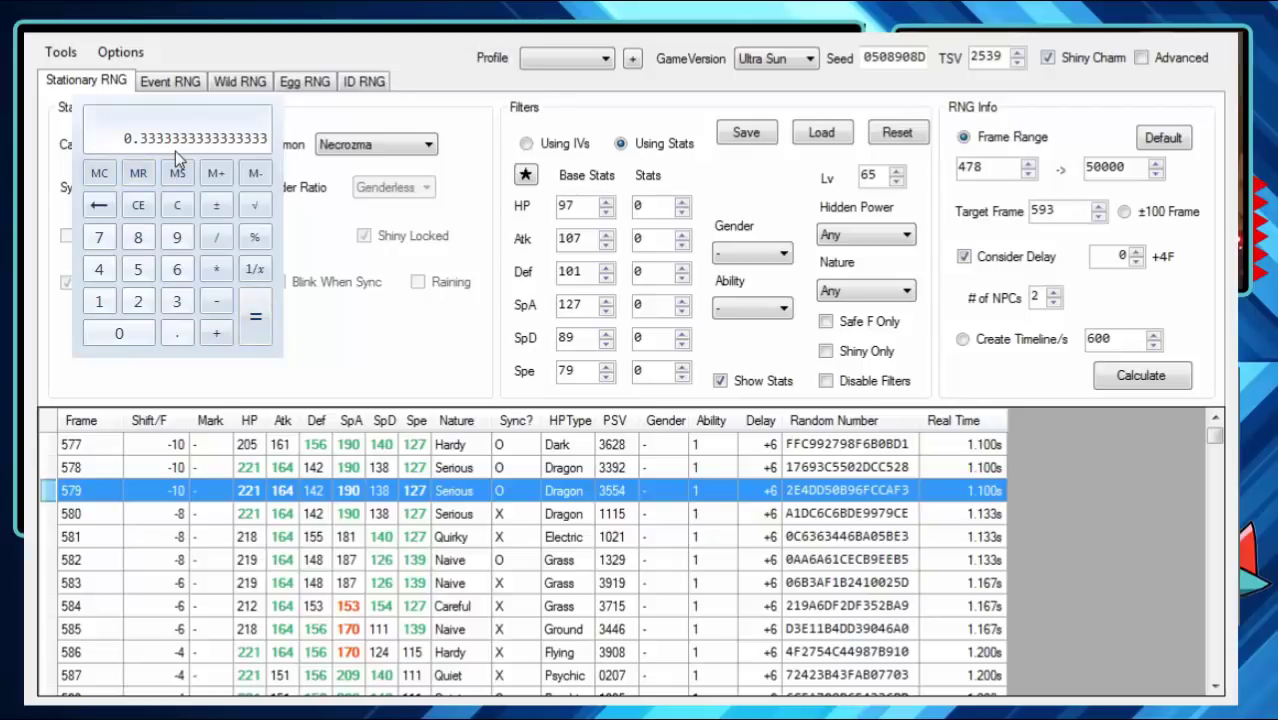
click(176, 172)
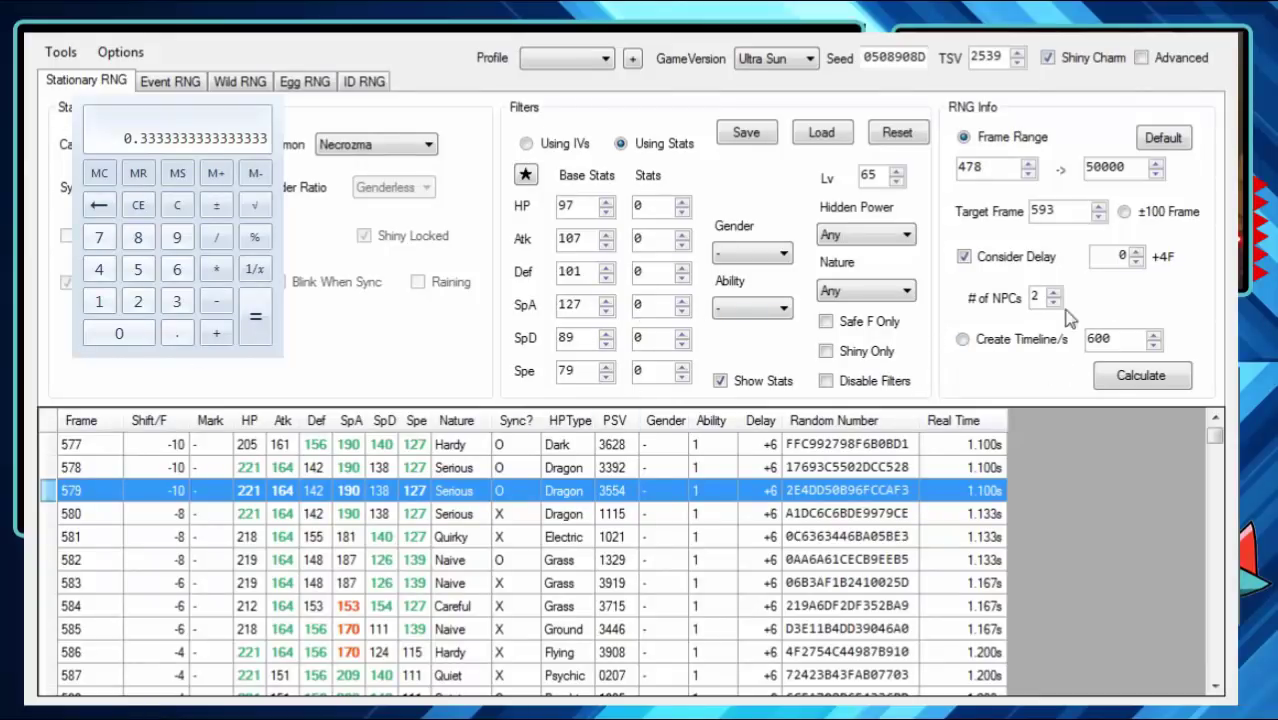
Step: Minimize the 3DS RNG Tool window so Calculator's one-third result and EonTimer stay visible
click(1036, 296)
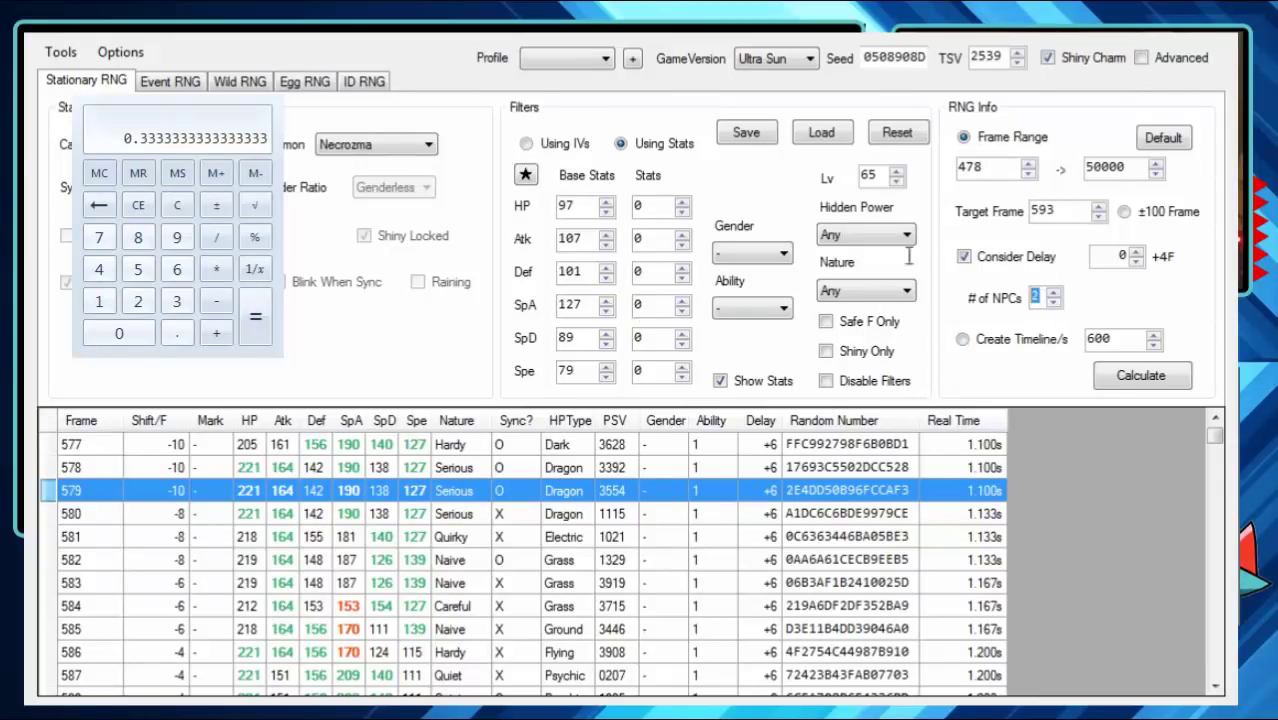
mouse_move(900, 264)
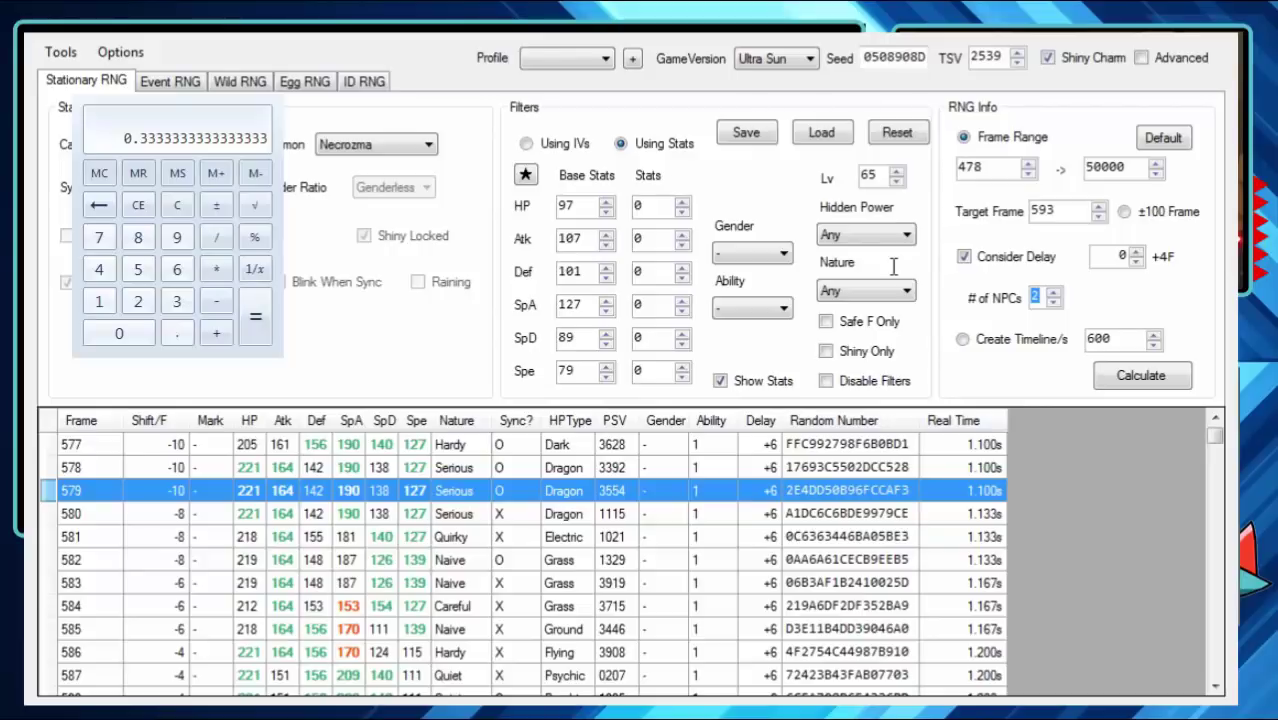
mouse_move(652, 478)
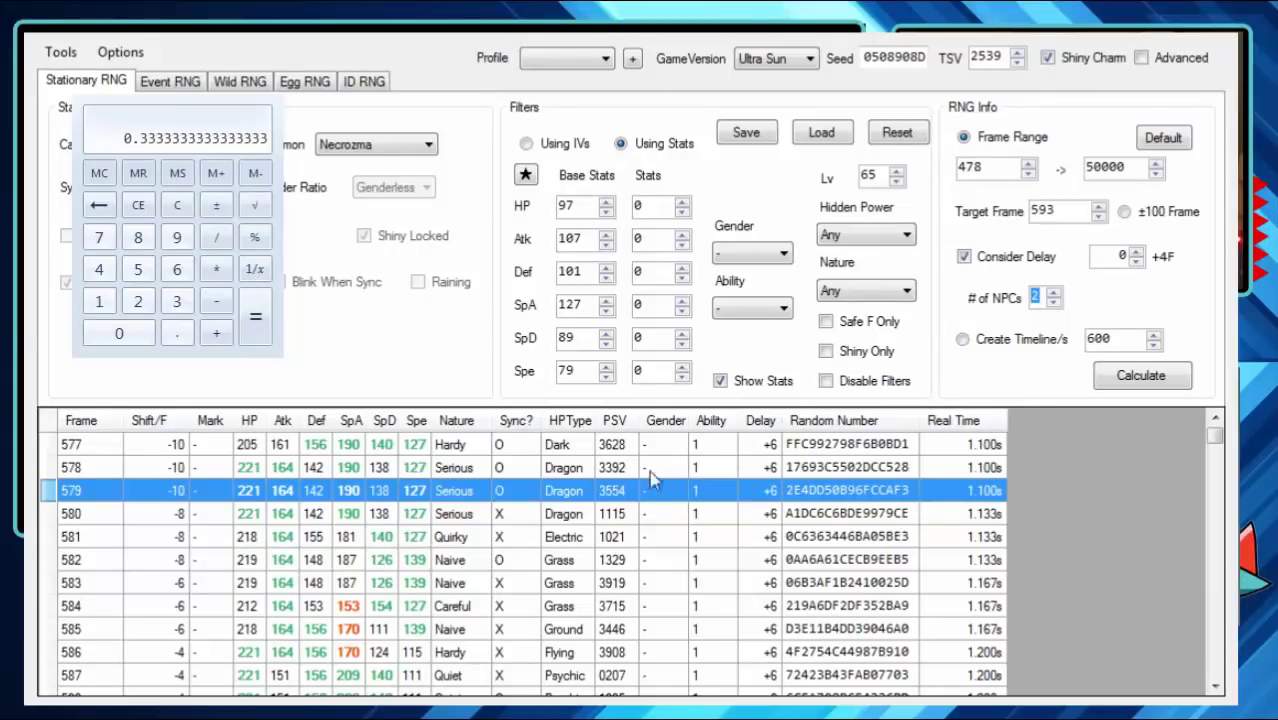
mouse_move(360, 188)
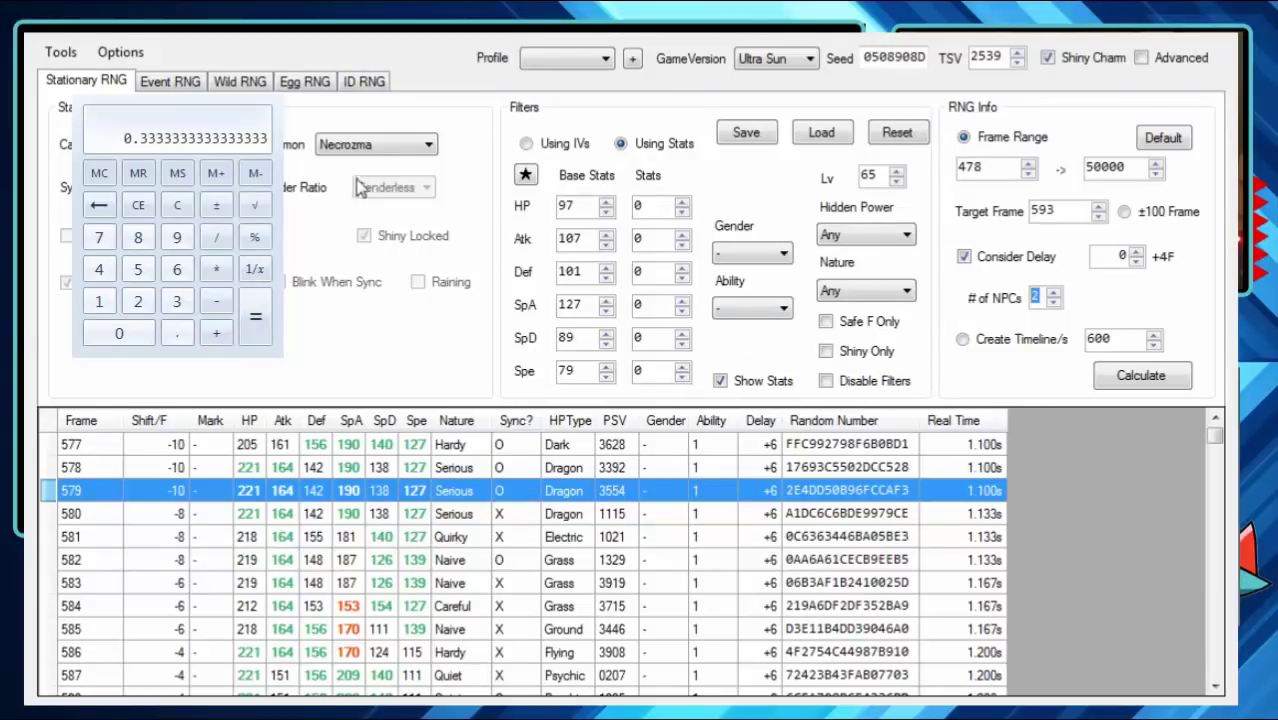
click(376, 144)
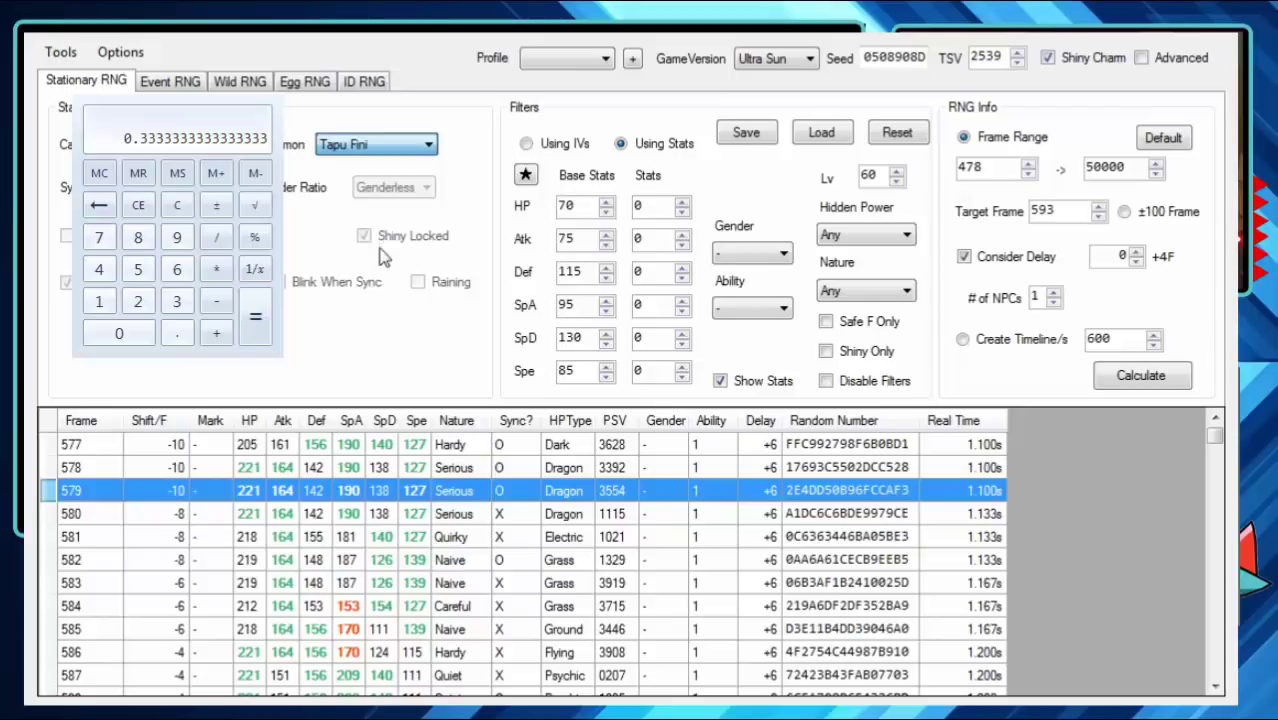
mouse_move(384, 270)
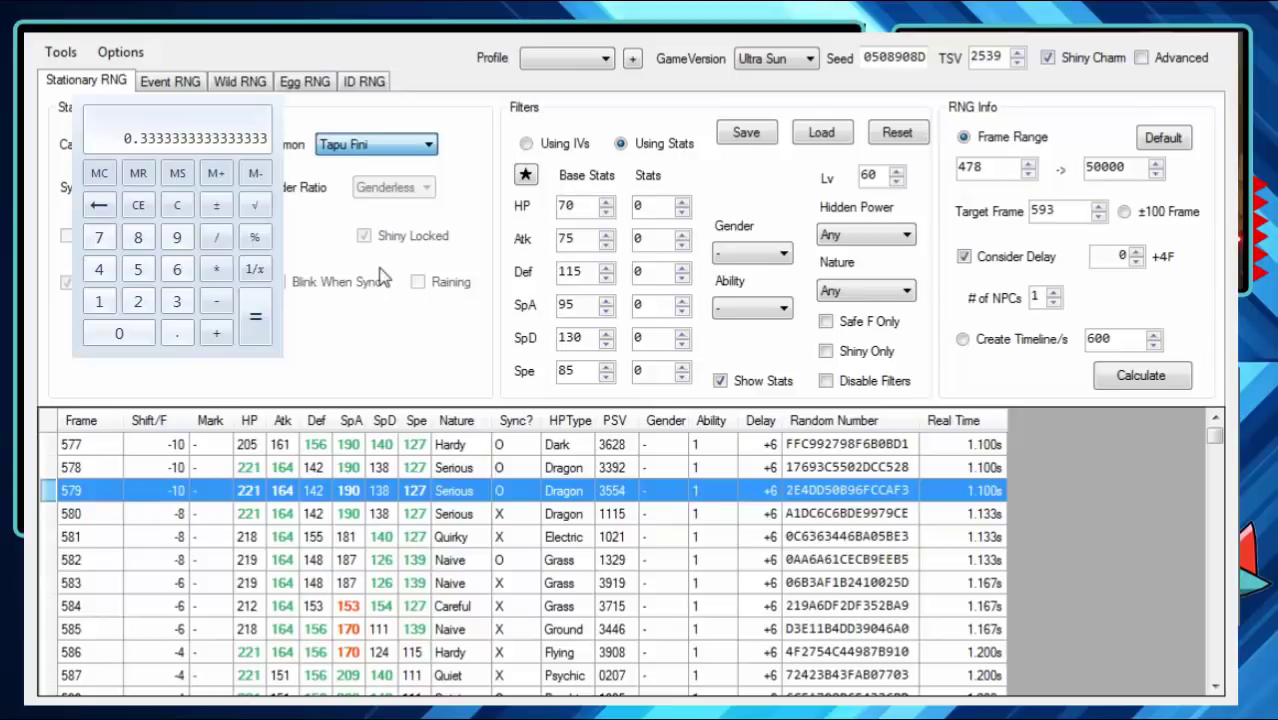
click(376, 144)
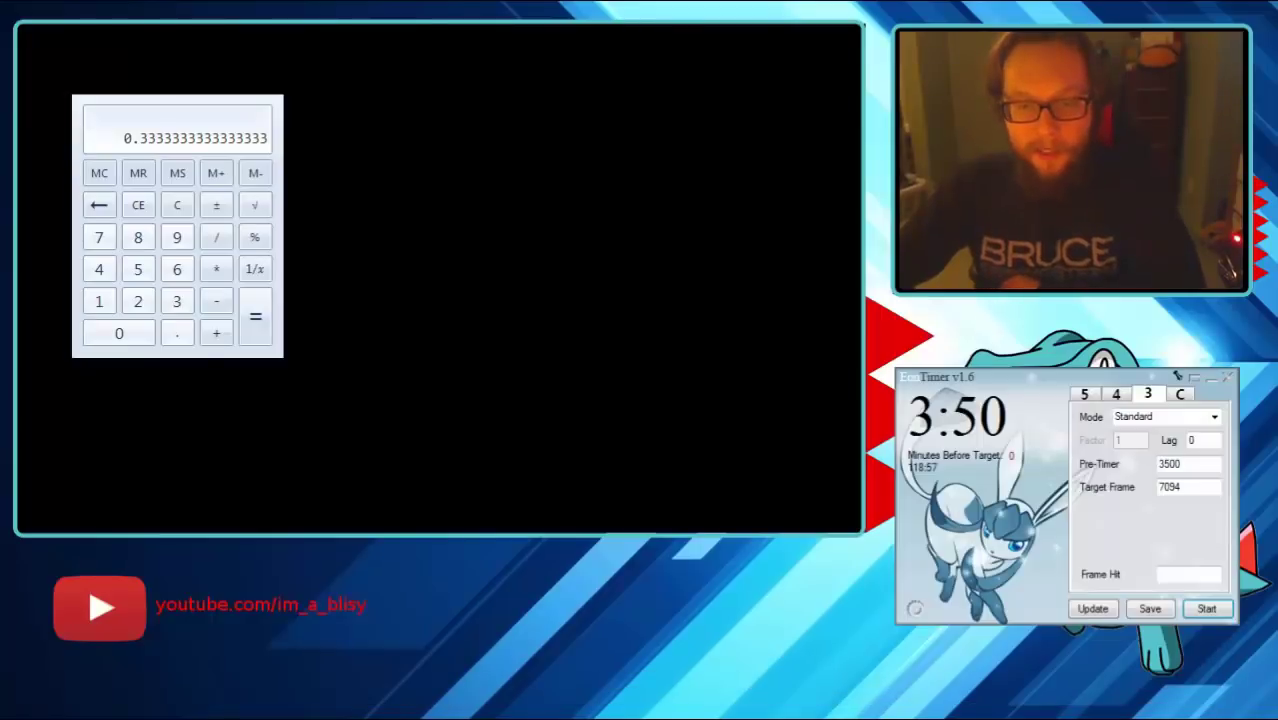
click(1188, 464)
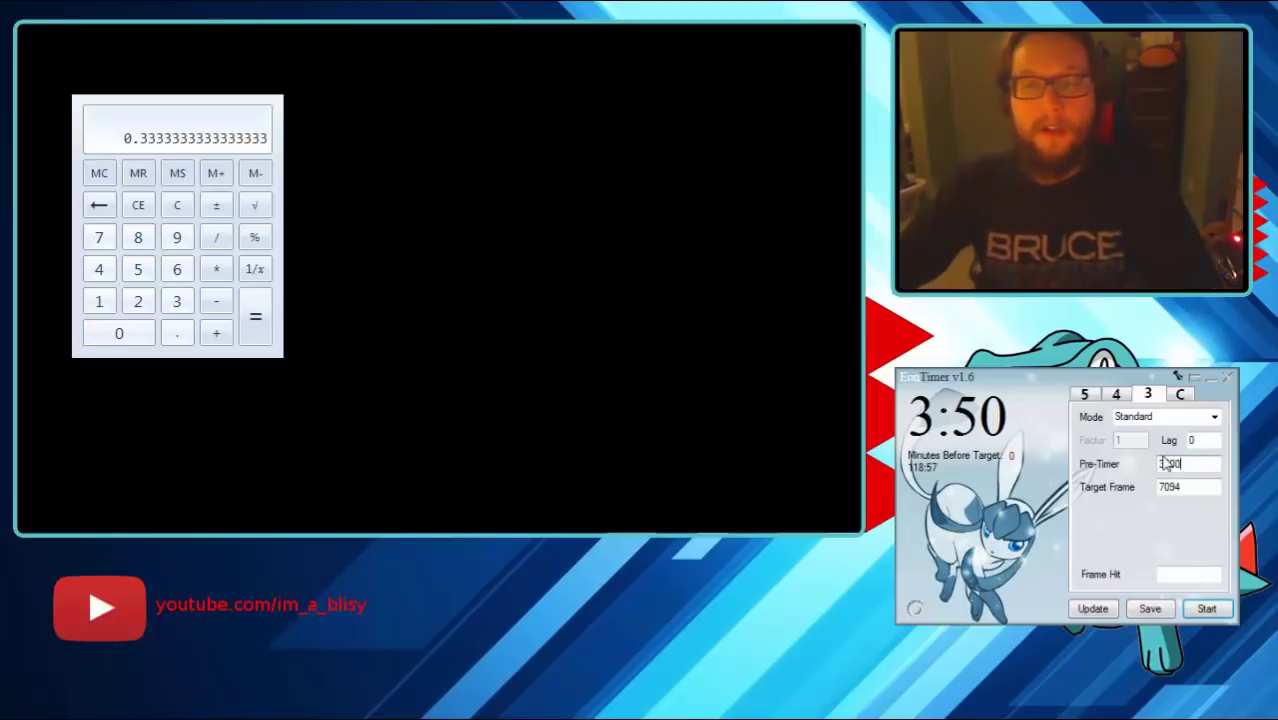
text(3500)
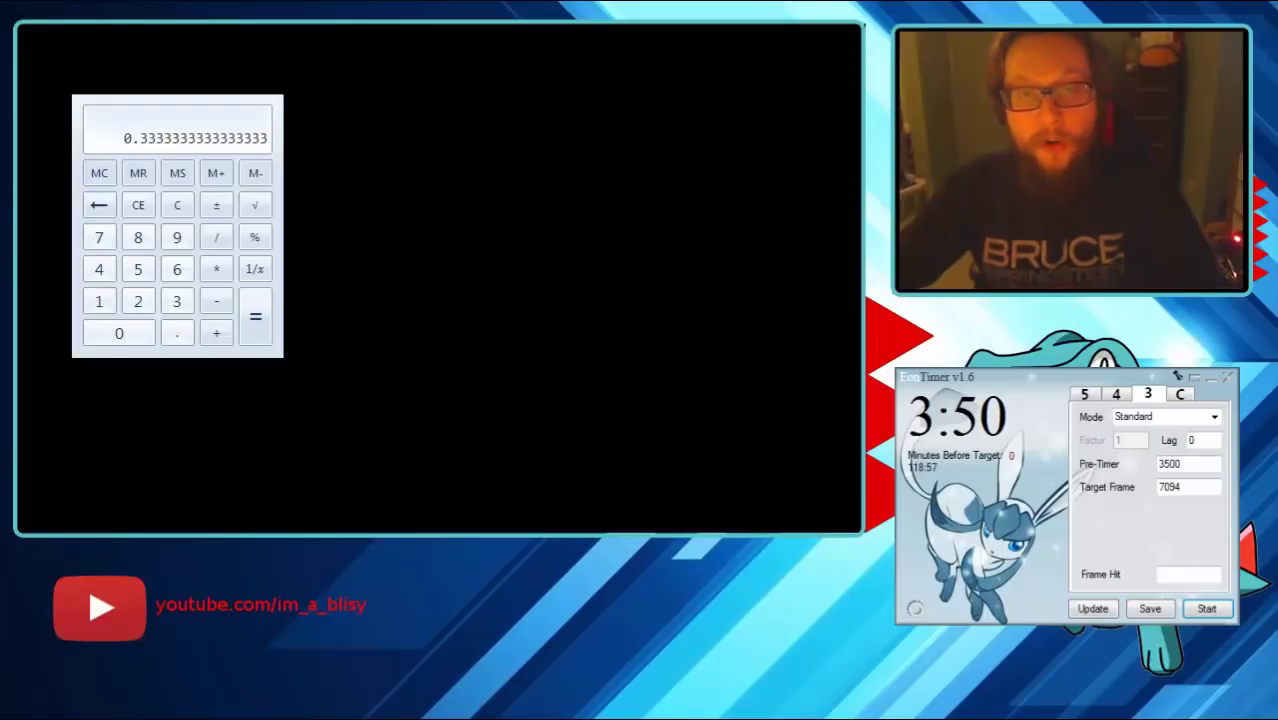
Step: Clear Calculator and compute 3.5 − one third = 3.167, then select EonTimer's pre-timer value 3500
click(176, 204)
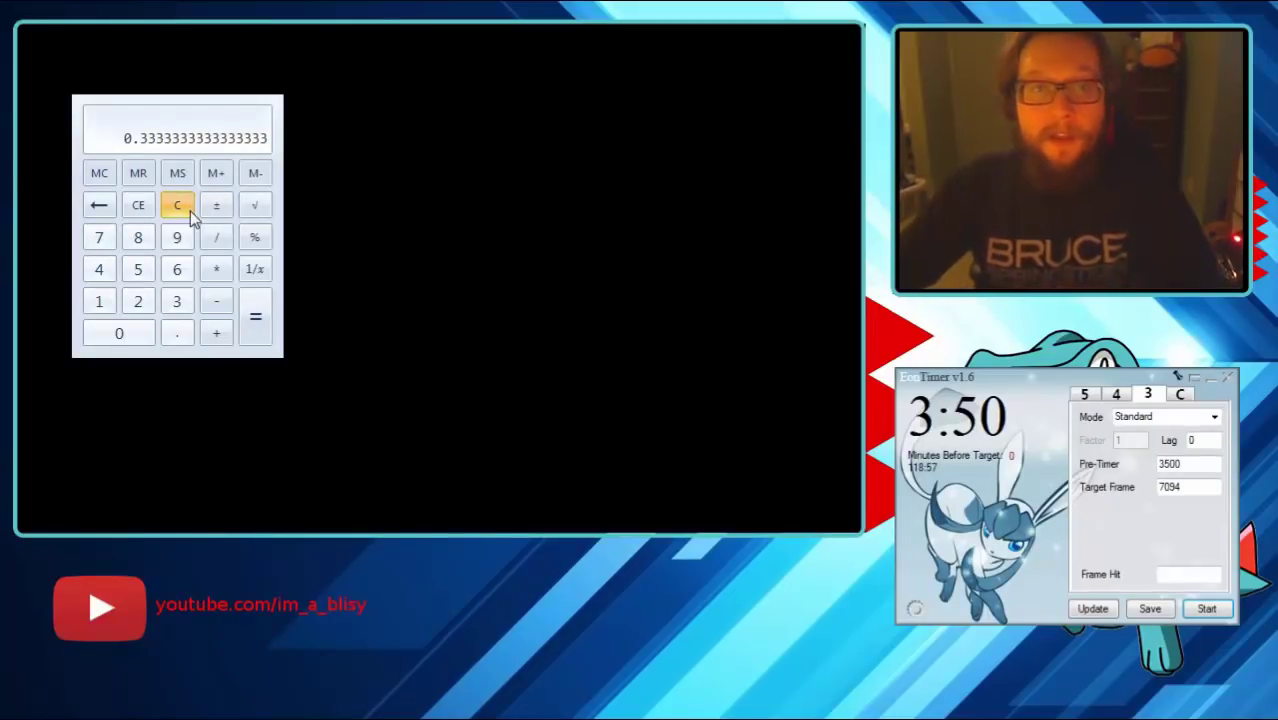
click(176, 204)
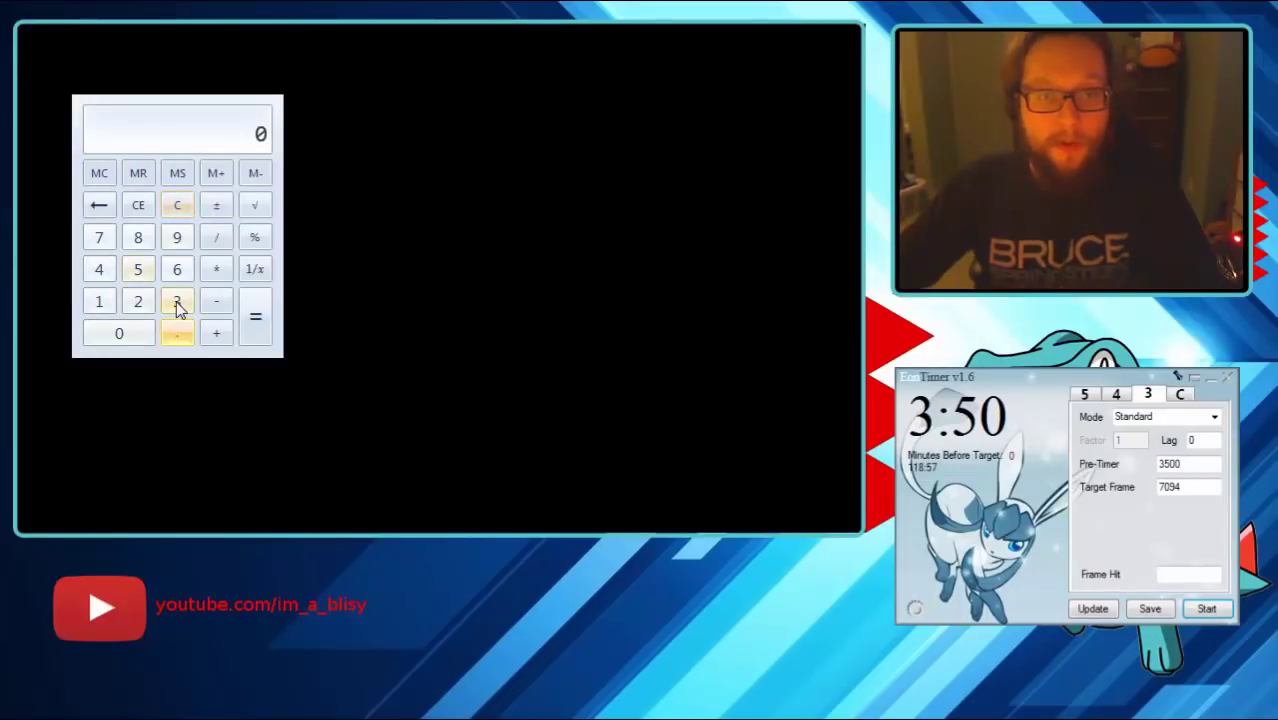
click(120, 332)
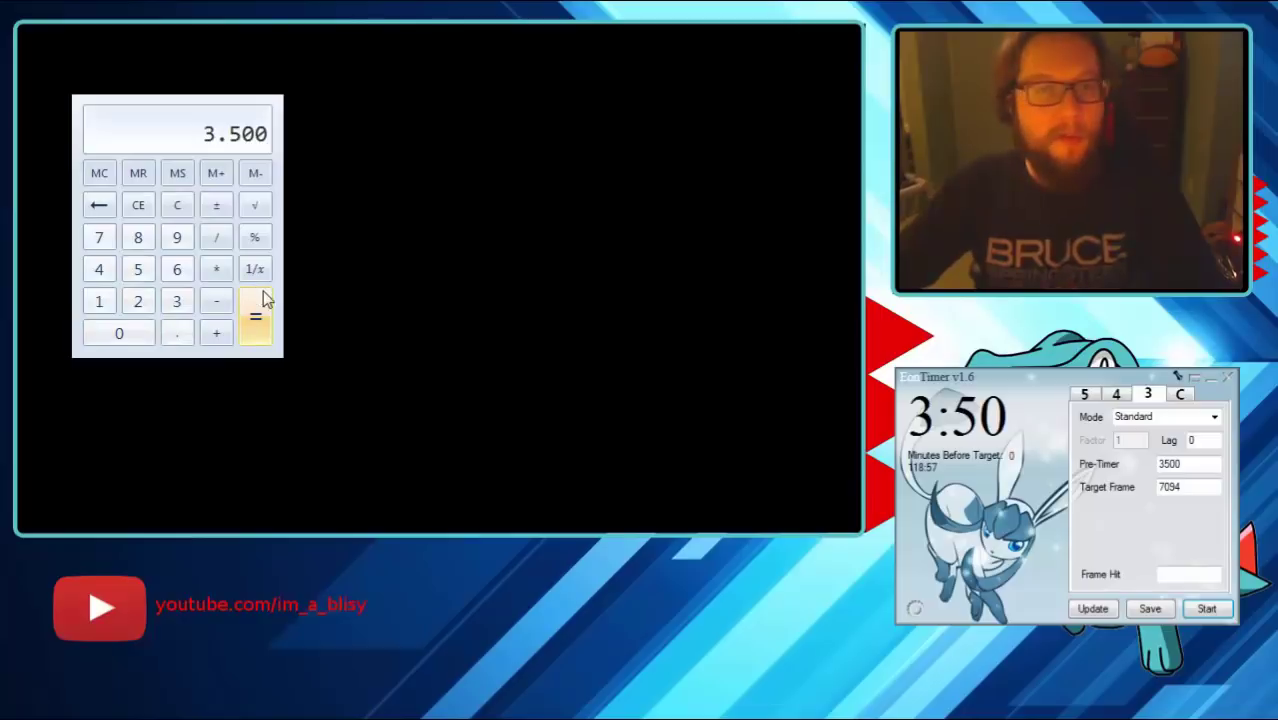
click(176, 300)
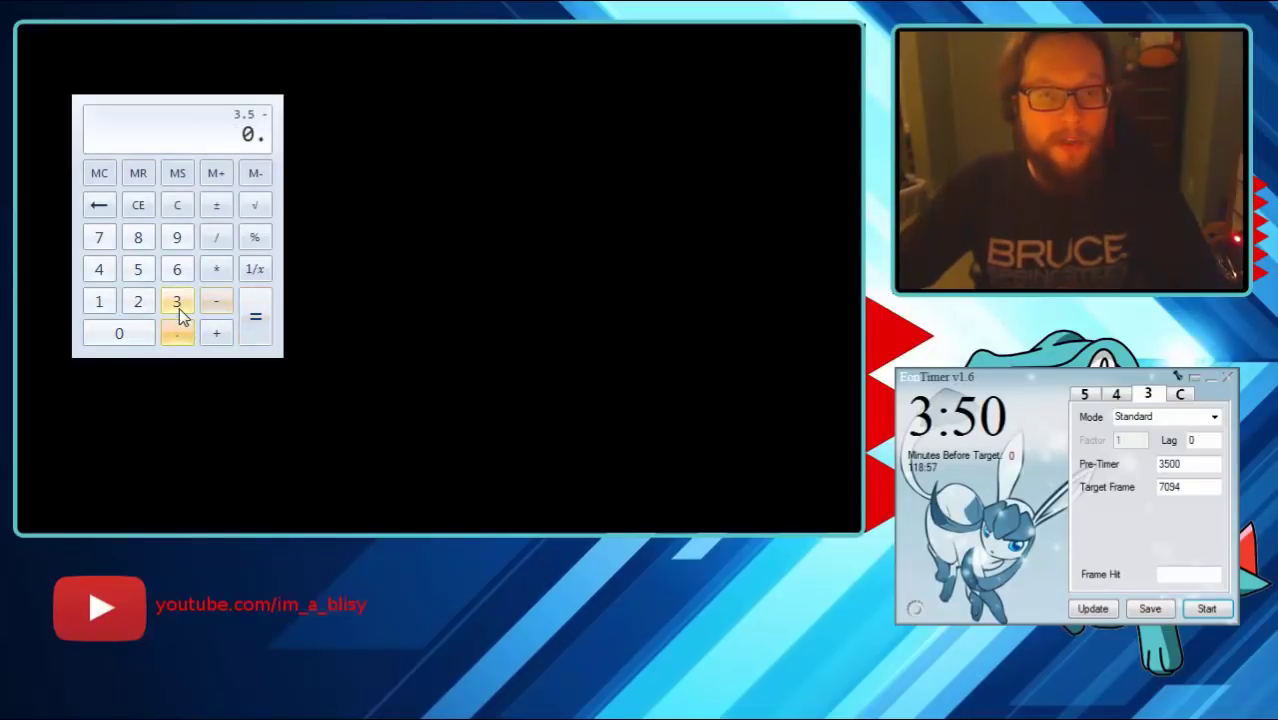
click(256, 318)
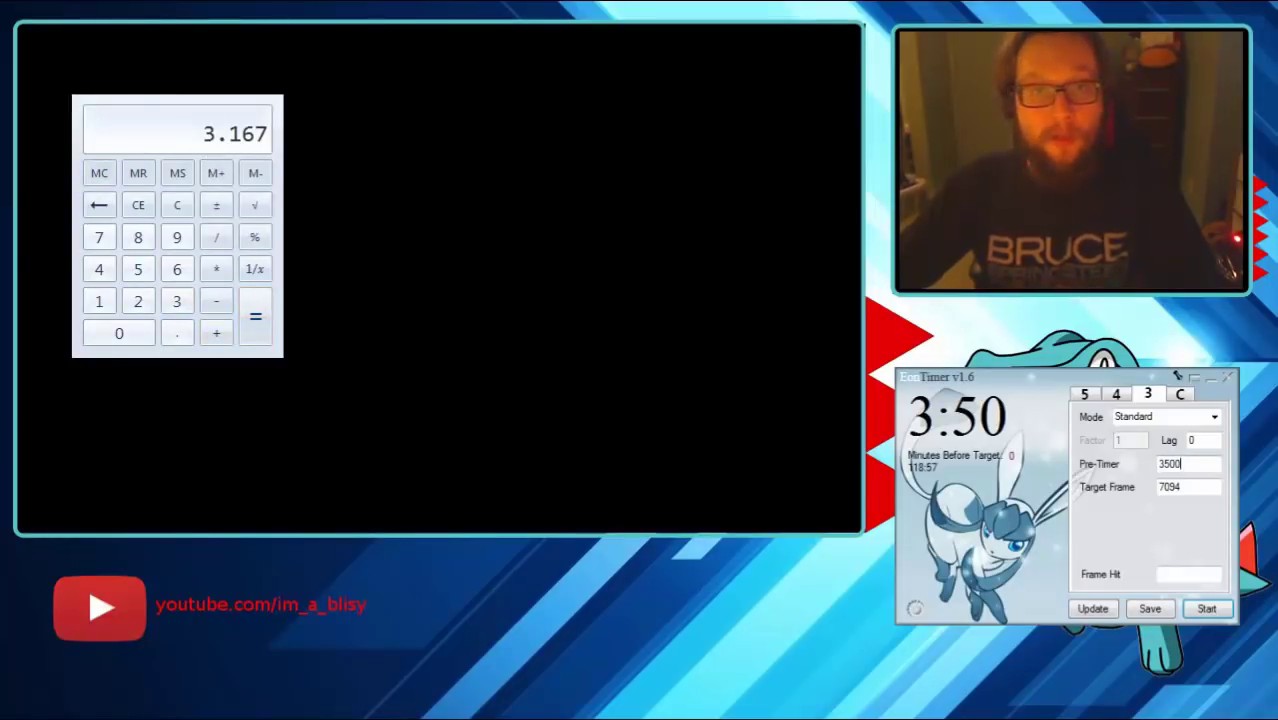
triple_click(1188, 464)
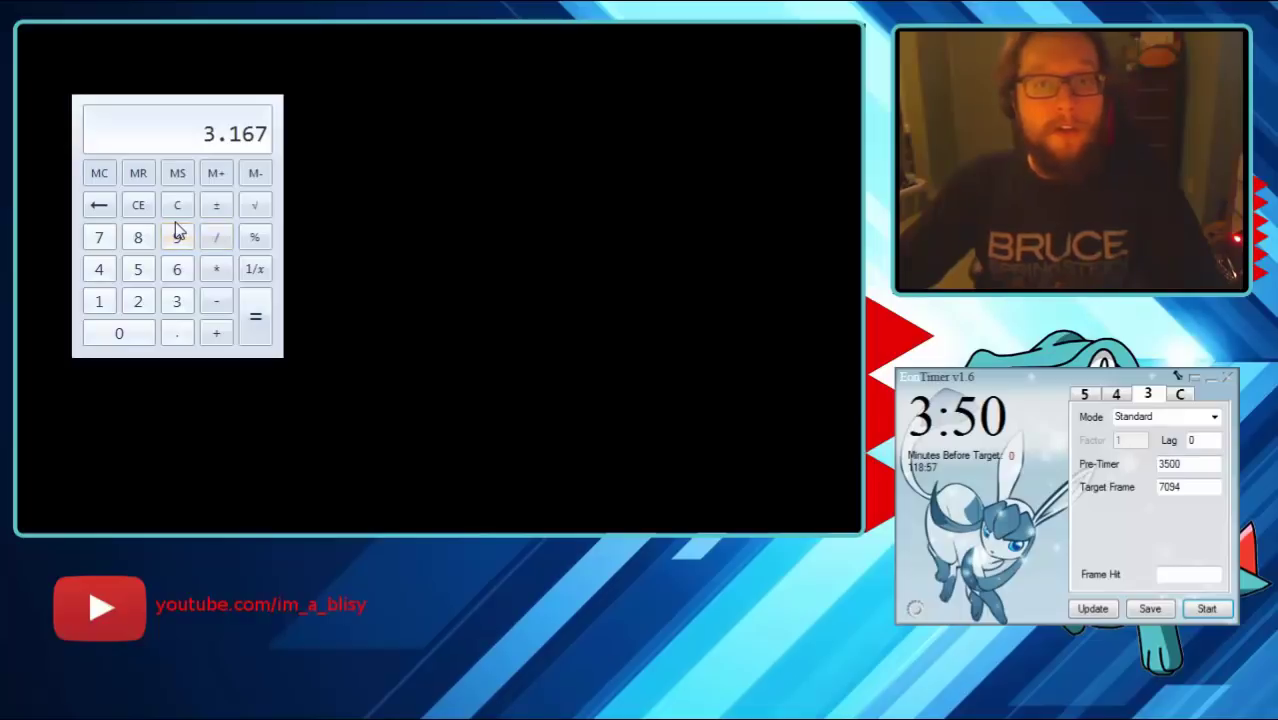
Step: Compute 3.5 + one third = 3.833, then clear the result back to zero
click(176, 300)
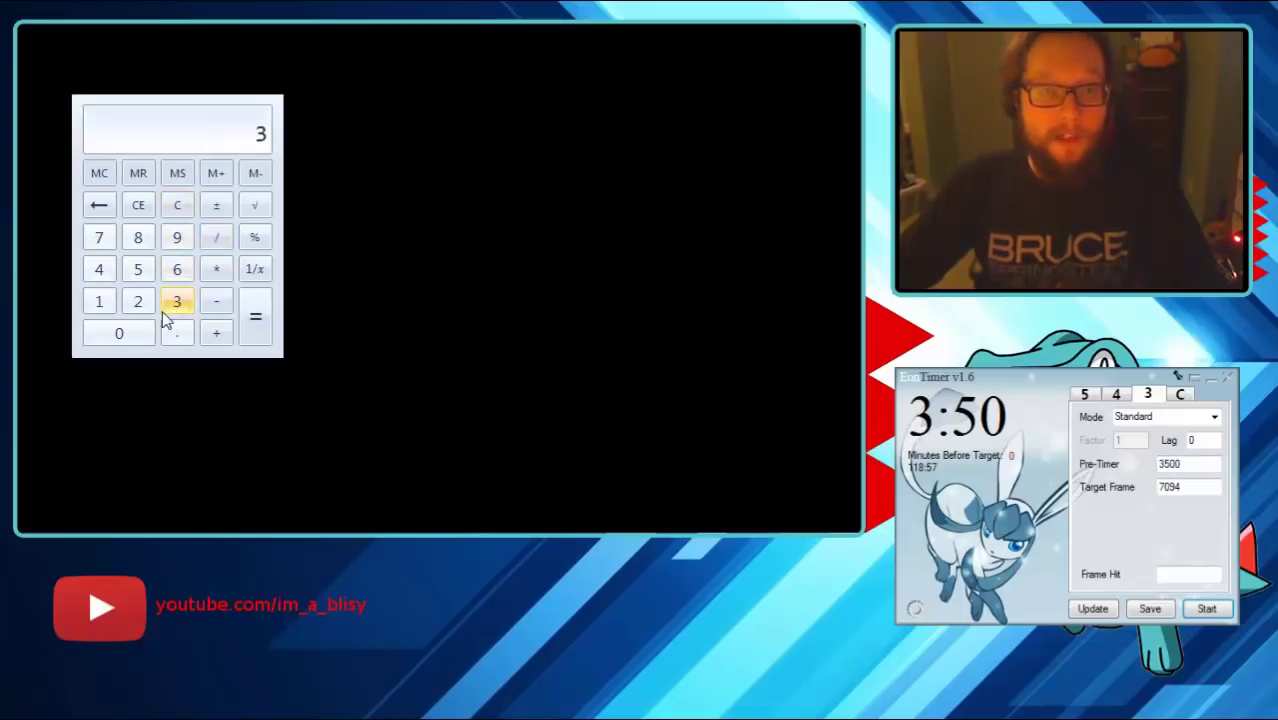
click(136, 268)
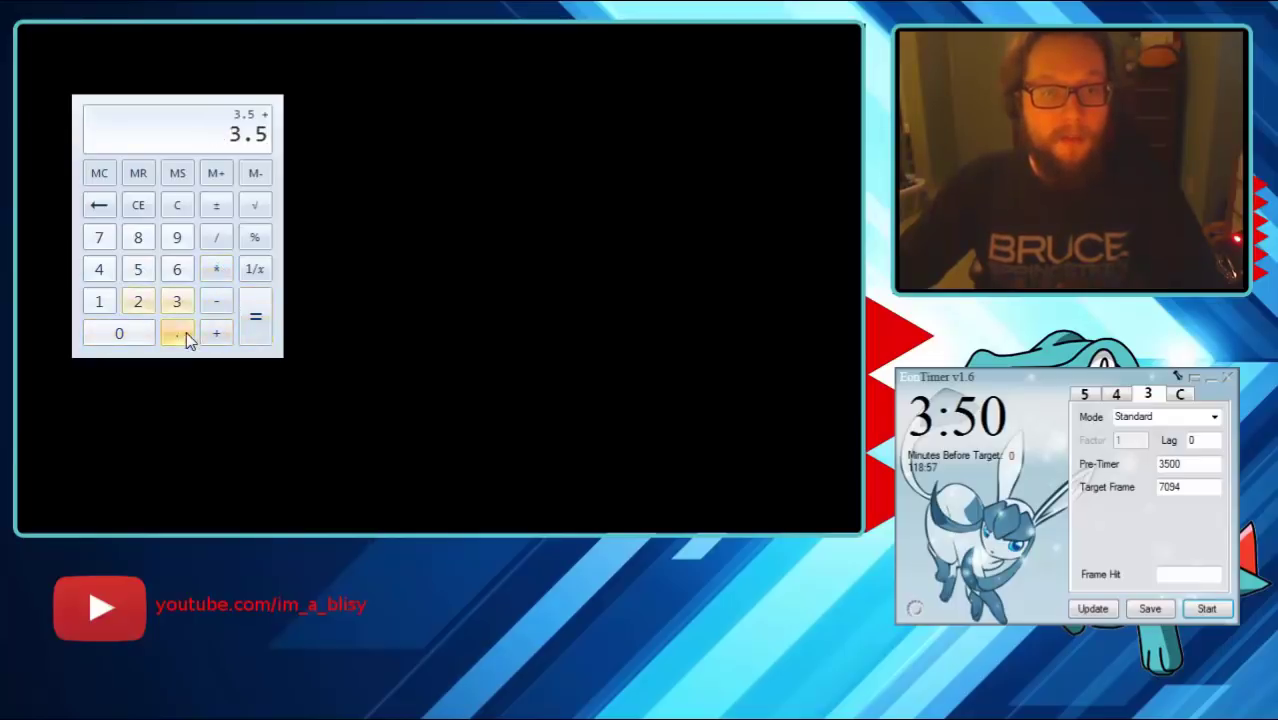
click(256, 316)
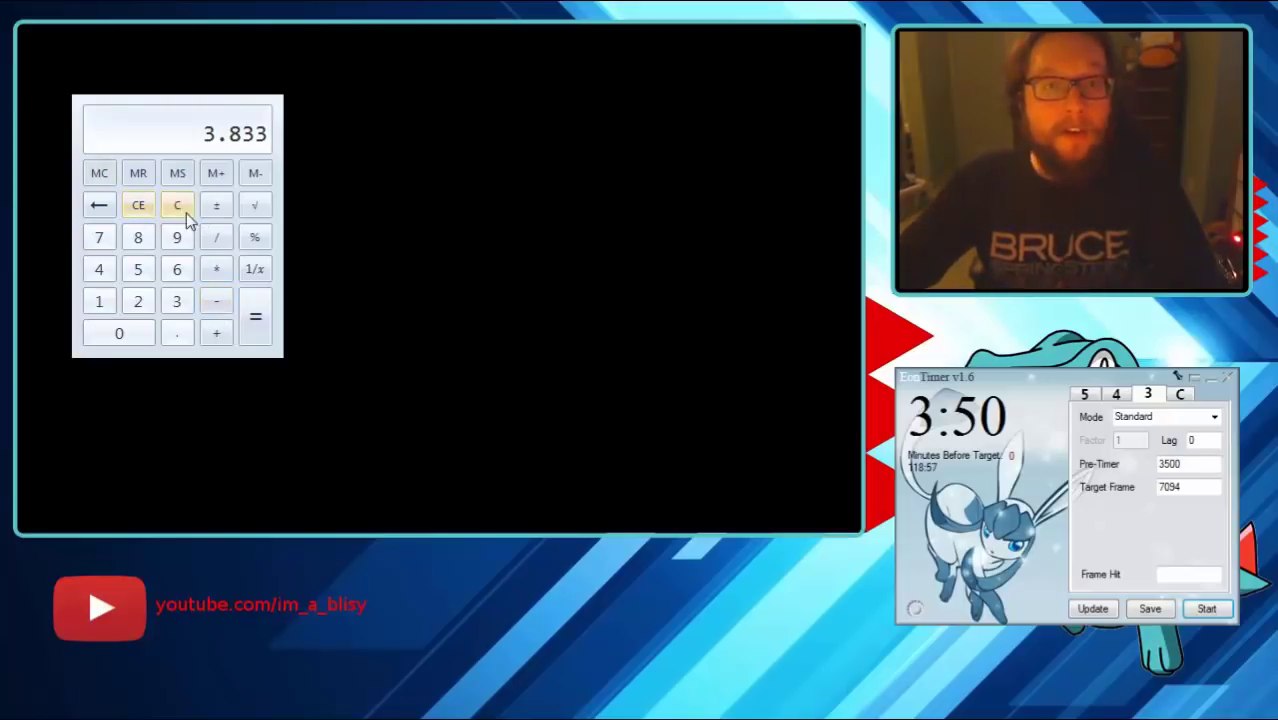
click(176, 204)
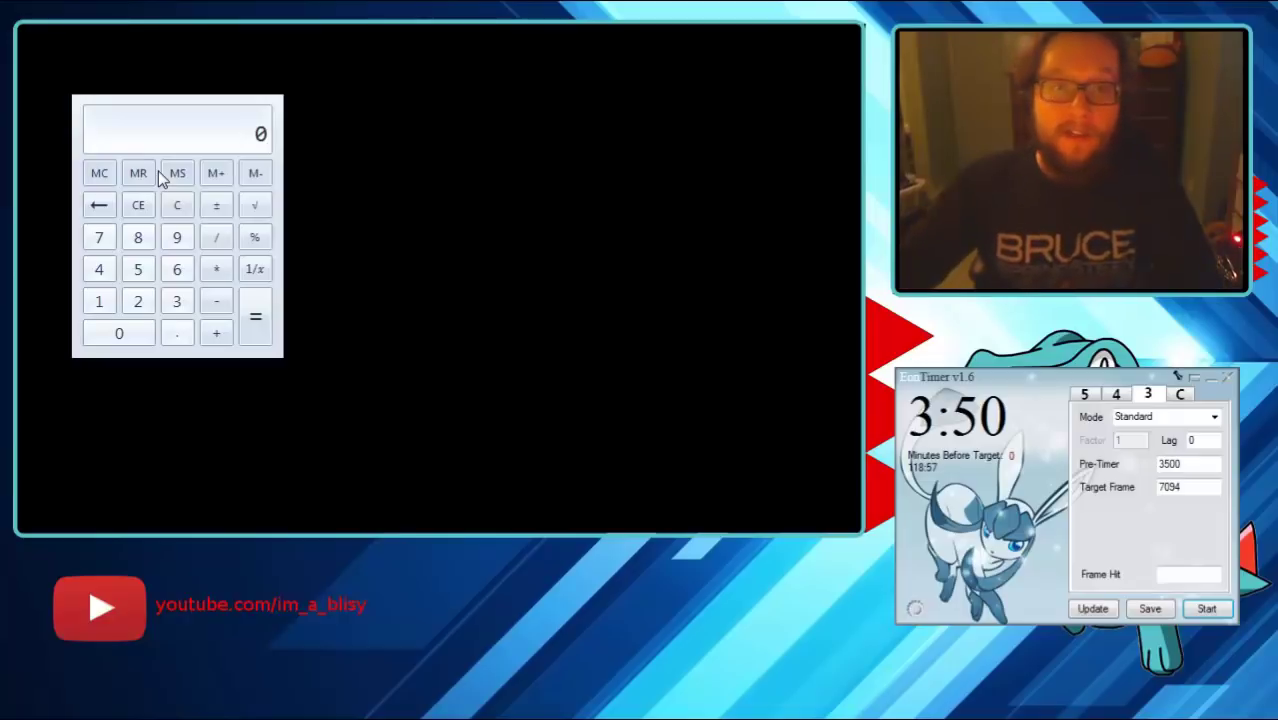
mouse_move(108, 300)
text(10 /)
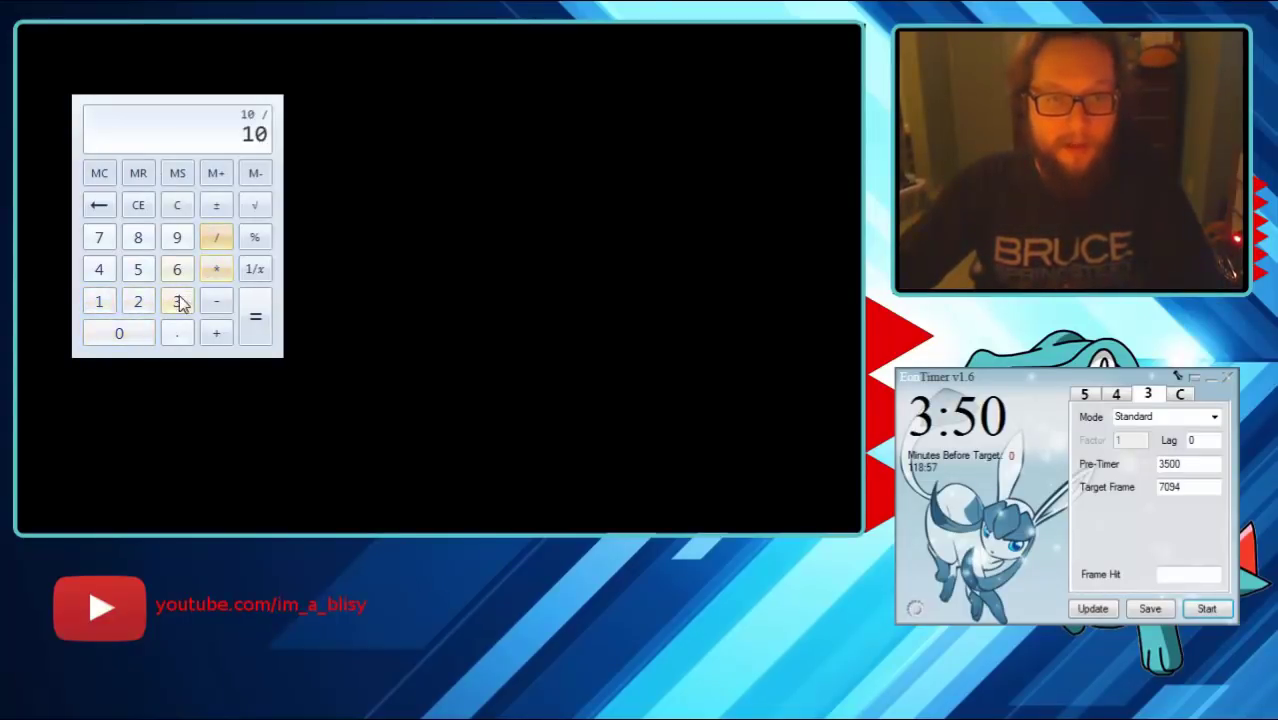
Step: Recompute 10 ÷ 30 = 0.3333 and begin a subtraction with 0.167 entered
click(256, 316)
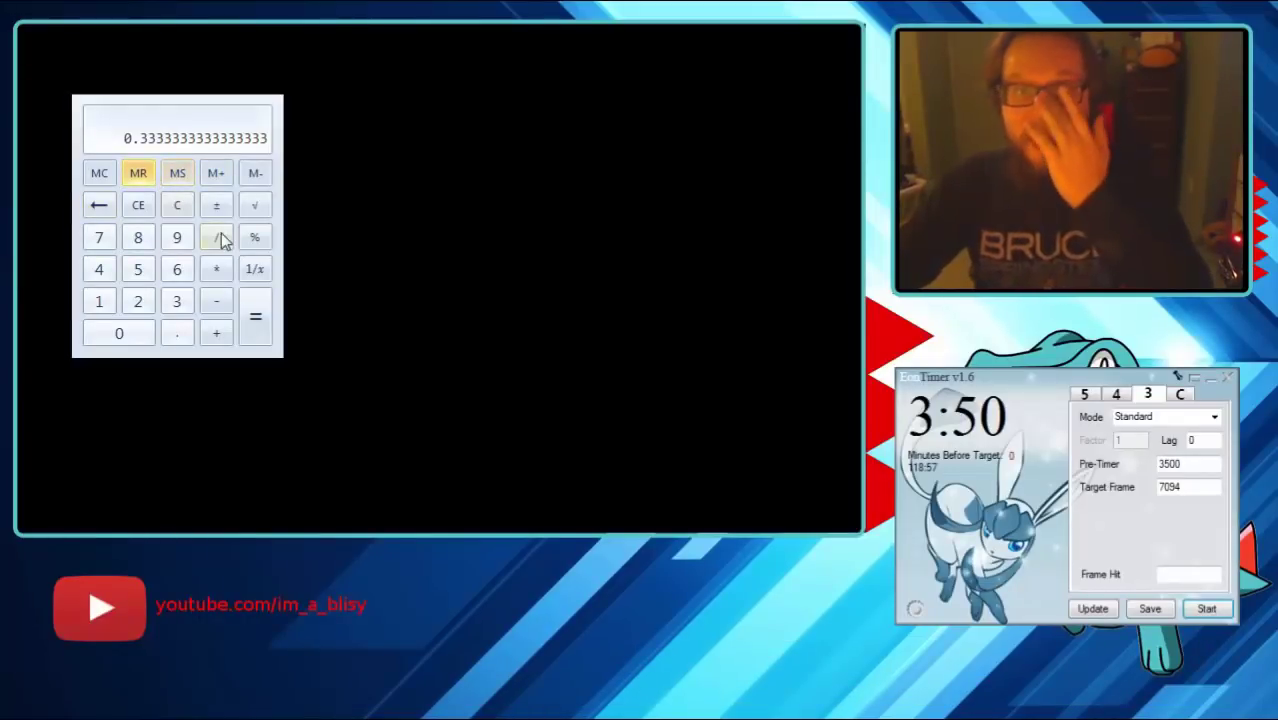
click(136, 300)
text(0.167)
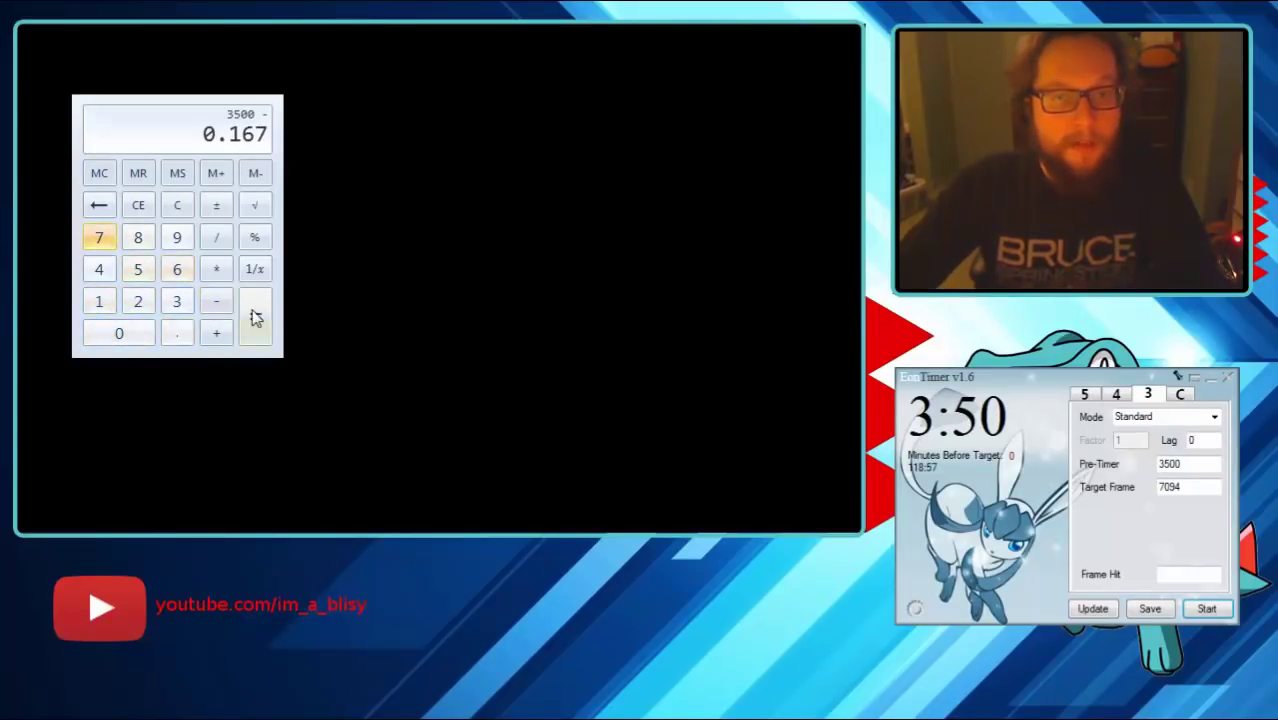
Step: Start fresh and compute 3.5 + 0.167 = 3.667 for the adjusted pre-timer
click(254, 316)
text(3.5)
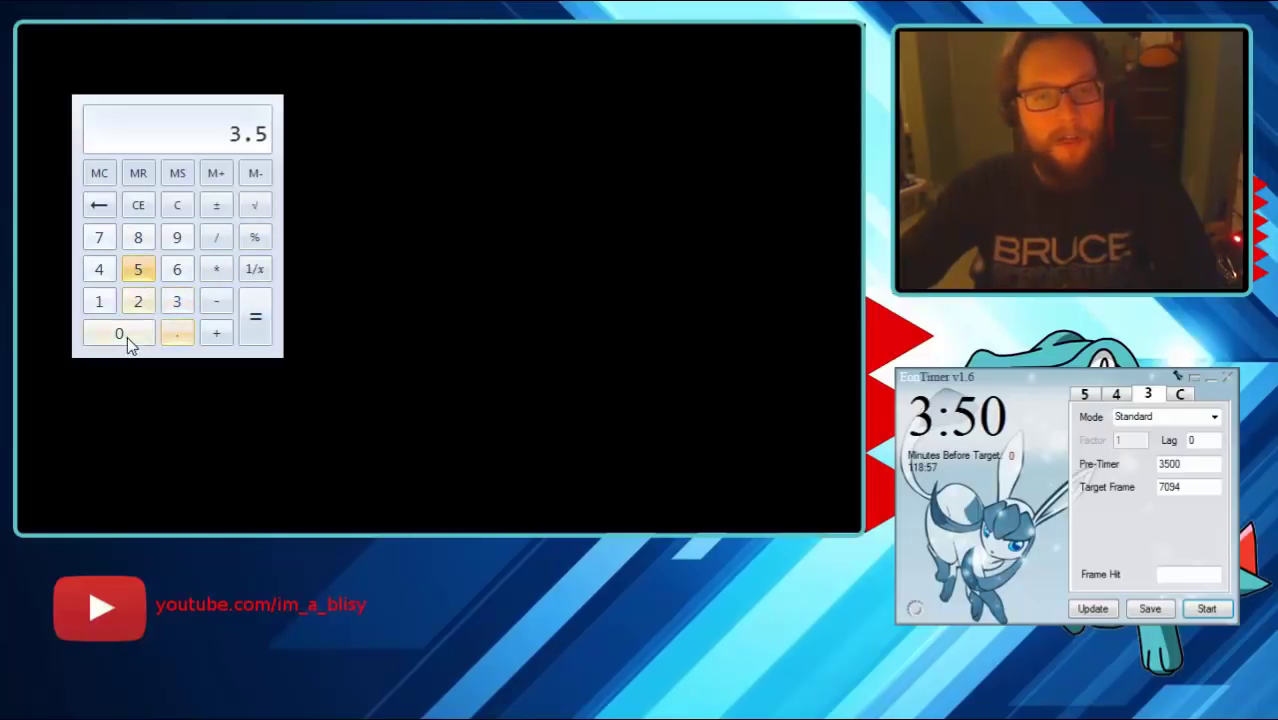
click(216, 332)
text(0.16)
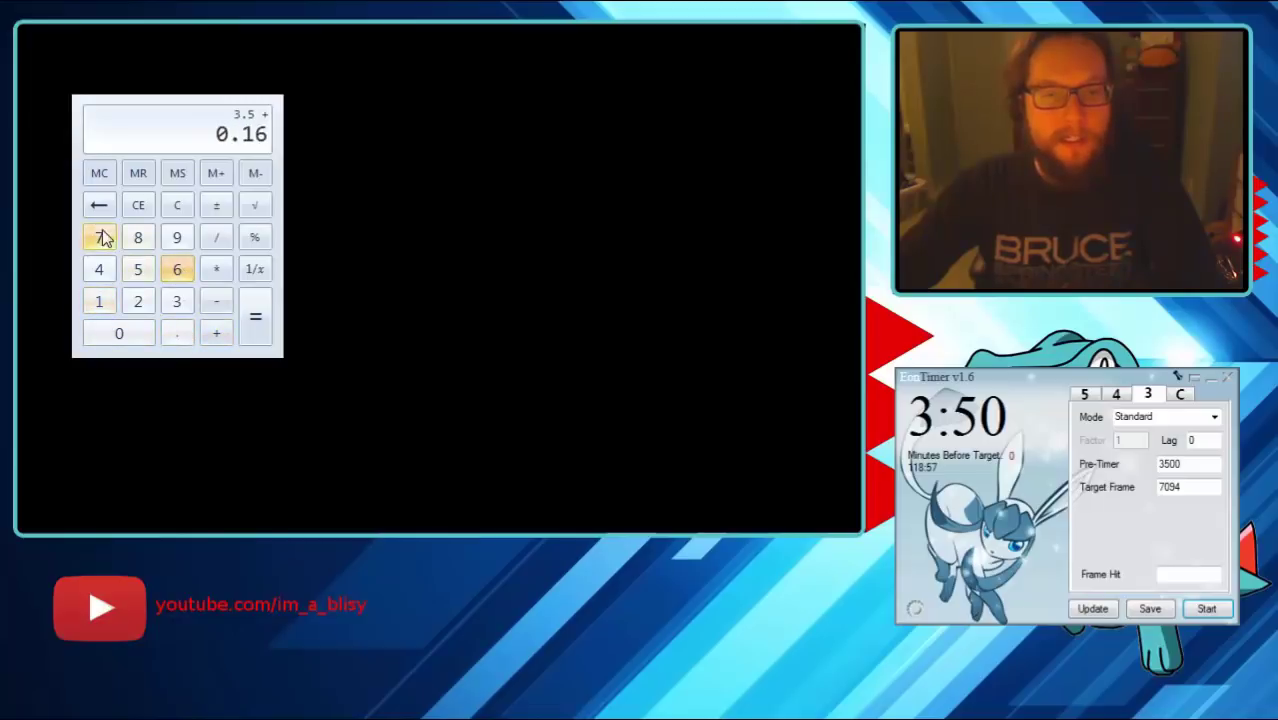
click(256, 316)
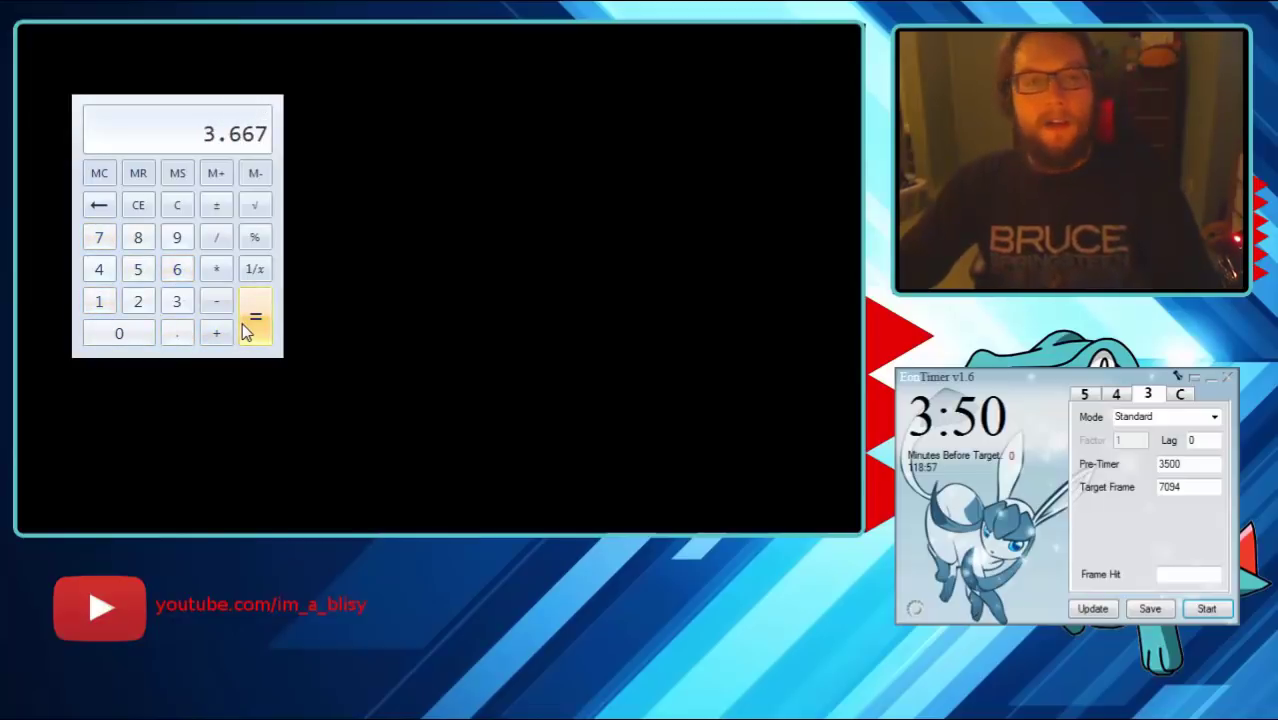